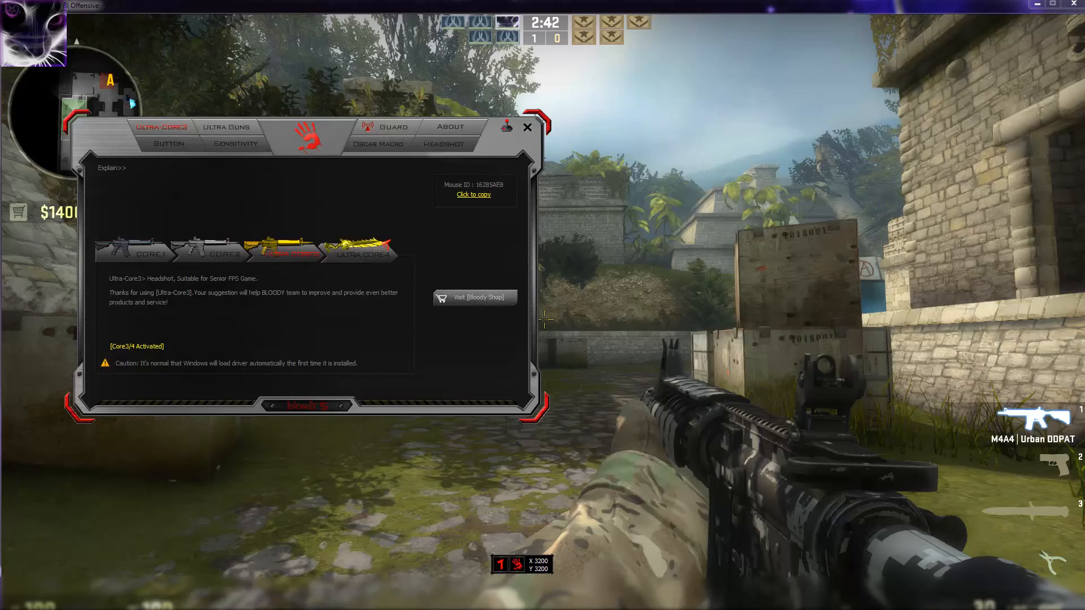
mouse_move(6, 398)
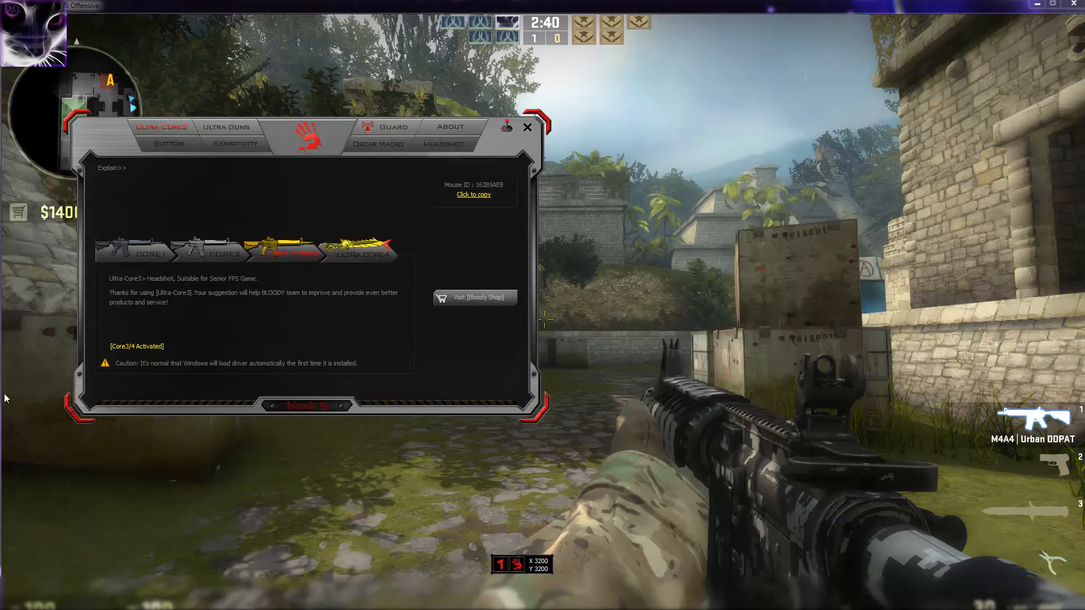
mouse_move(587, 208)
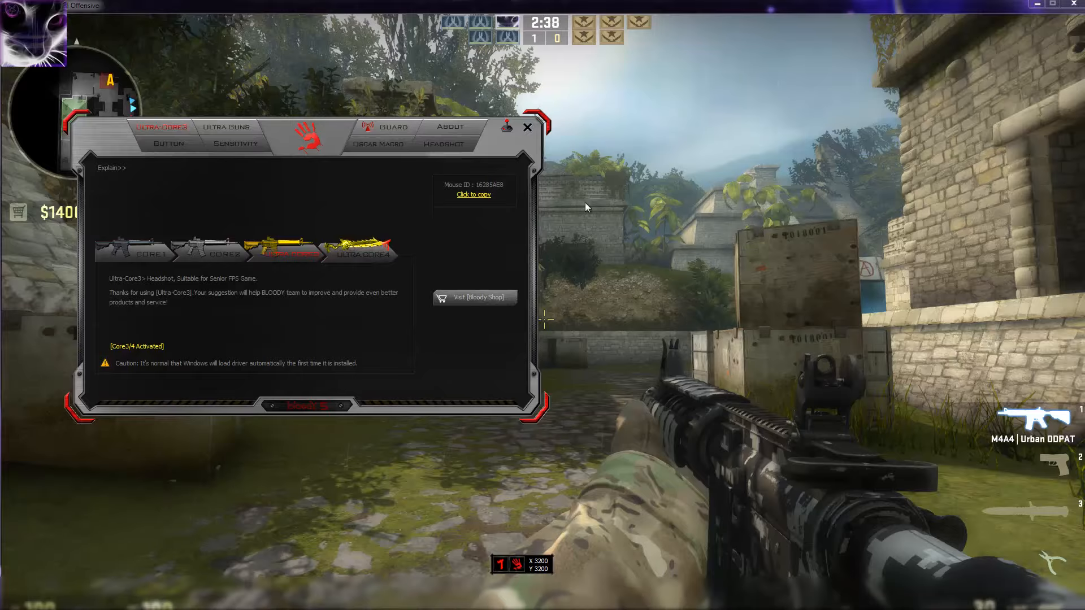
- Dismiss the Bloody overlay and switch to the knife during the round
left_click(528, 128)
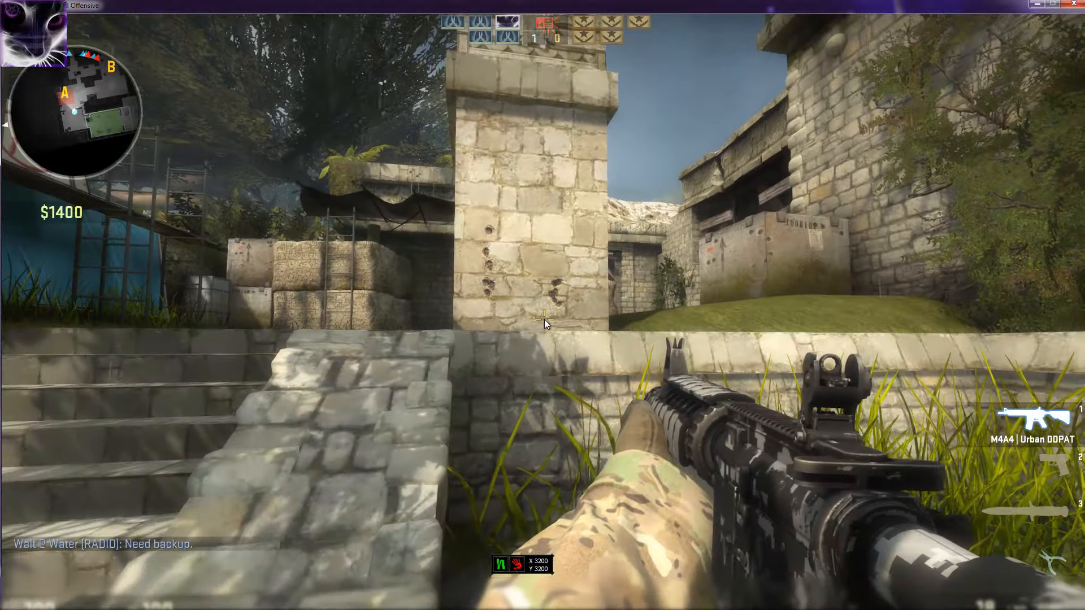
key("2")
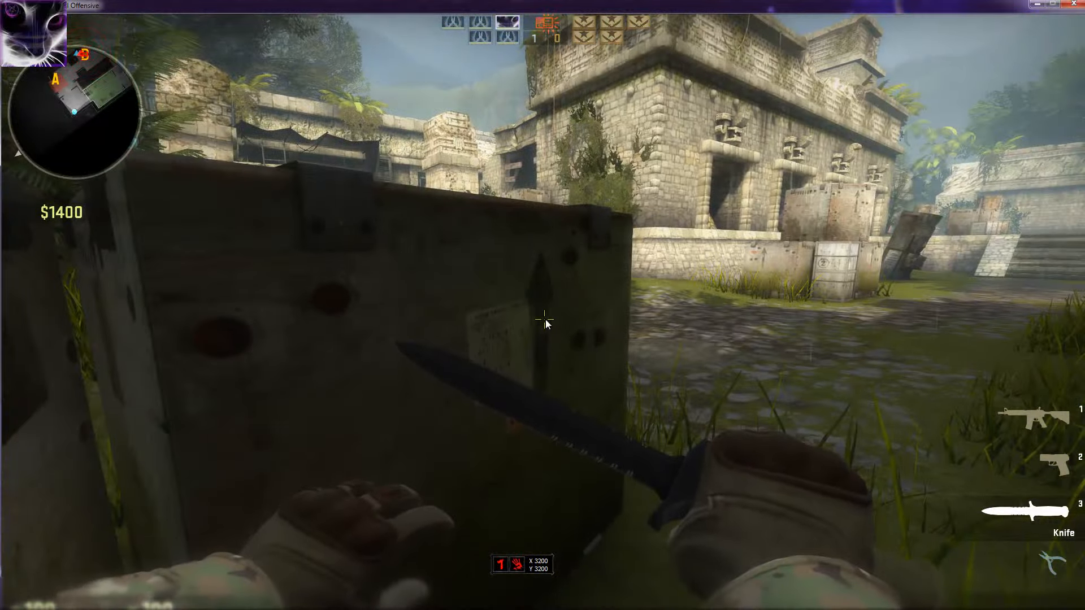
- Reopen Bloody and browse the Core2 and Ultra Core4 descriptions, ending on Core3
left_click(312, 136)
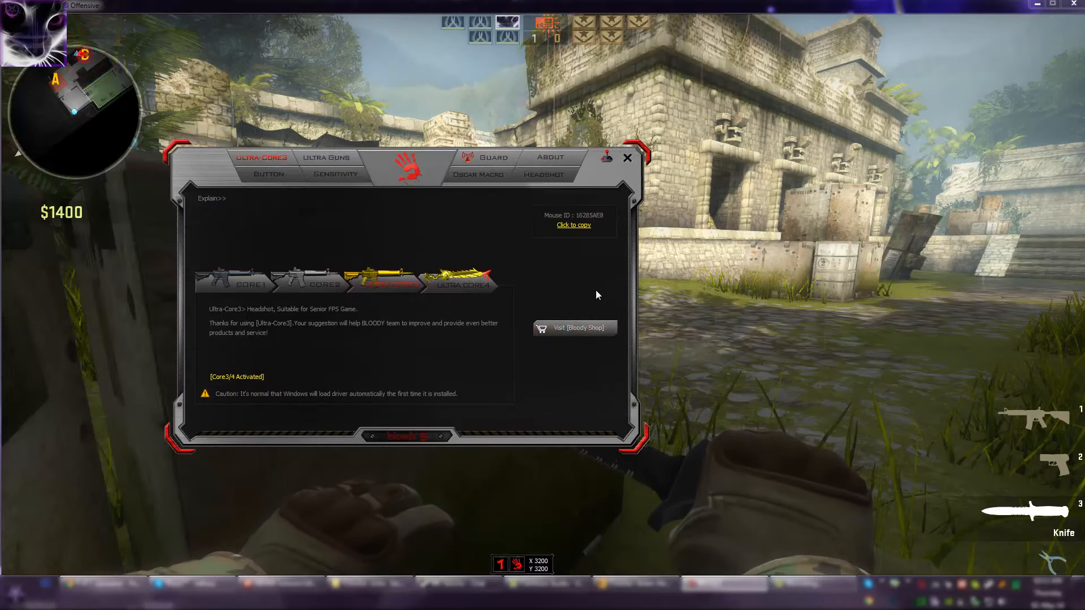
left_click(323, 282)
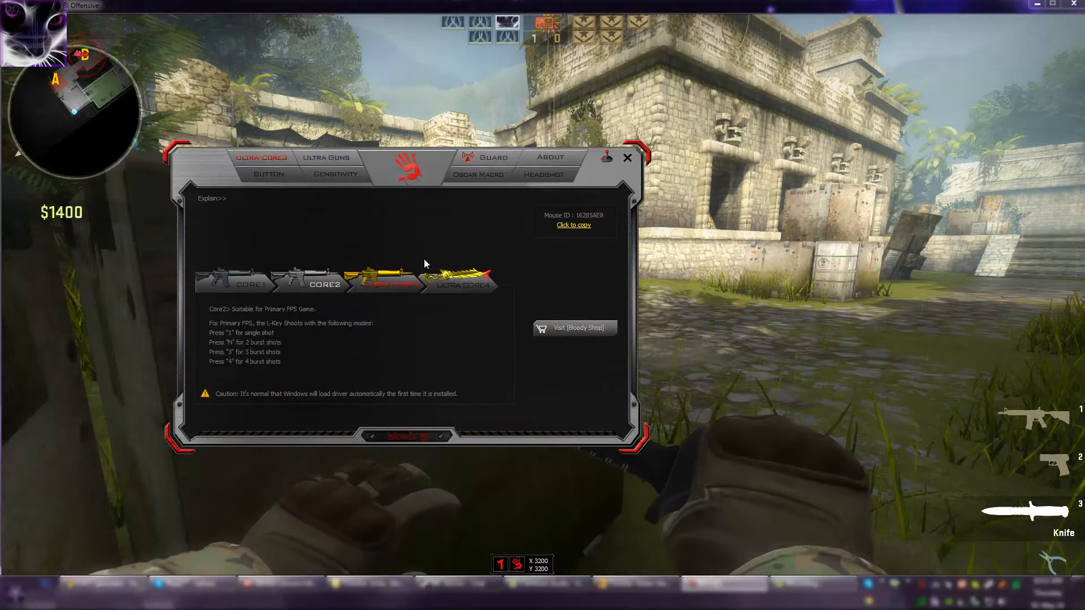
left_click(245, 285)
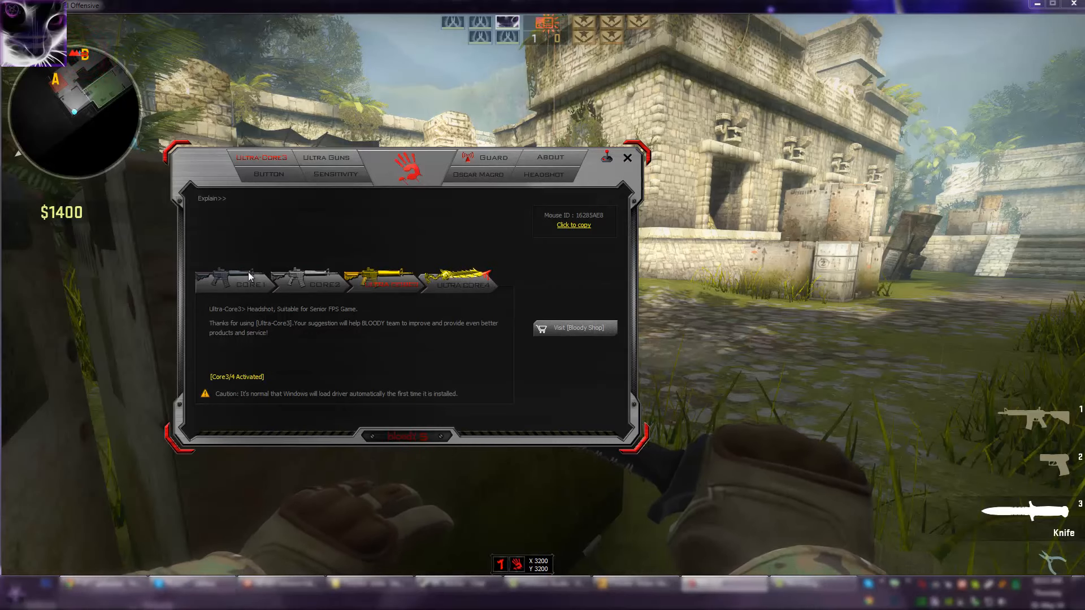
mouse_move(414, 298)
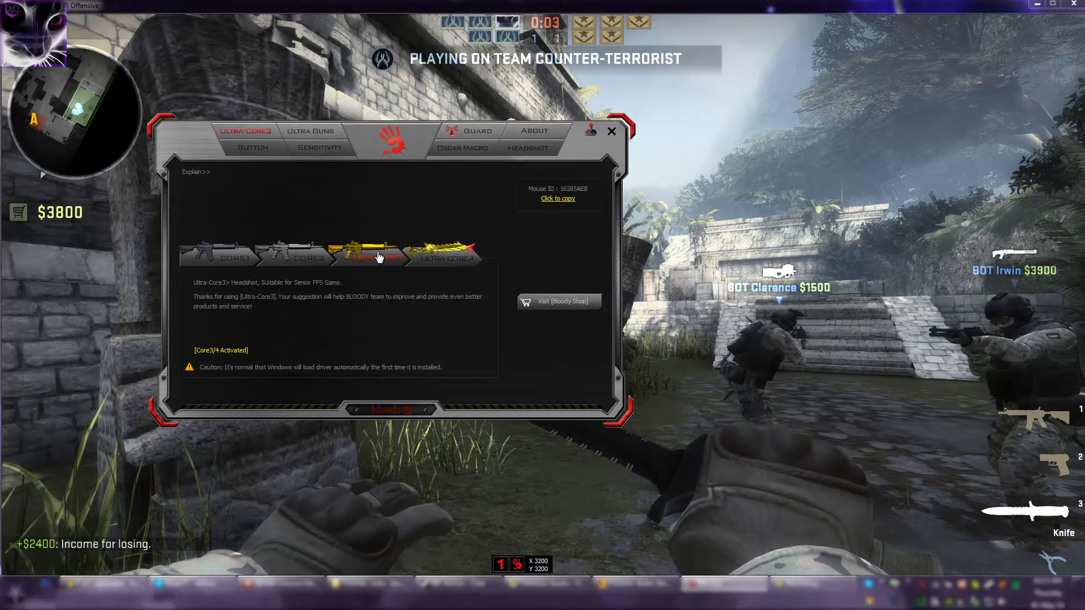
left_click(445, 258)
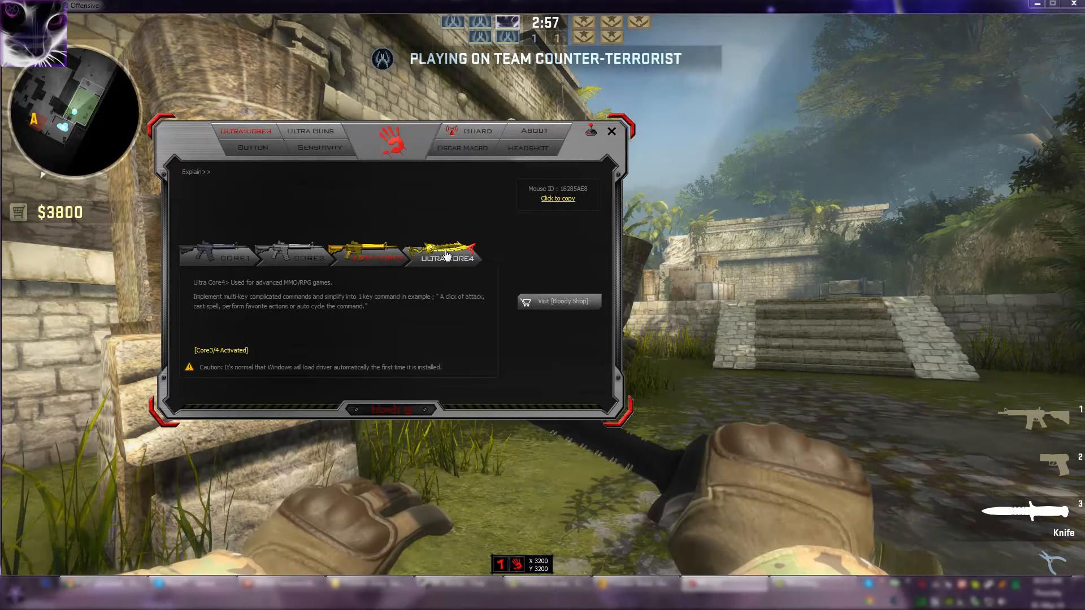
left_click(368, 254)
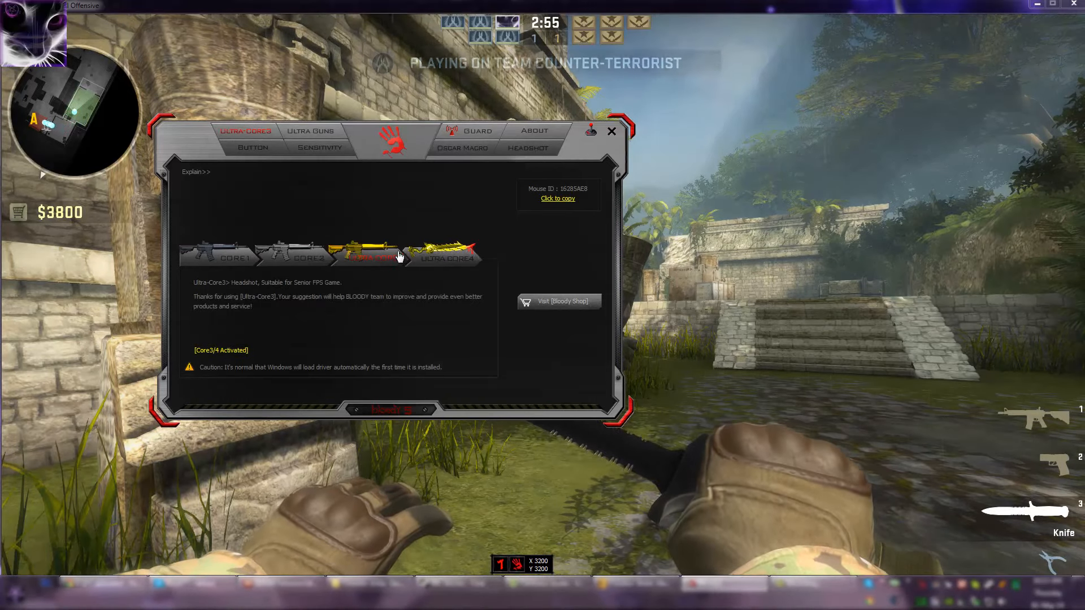
mouse_move(447, 219)
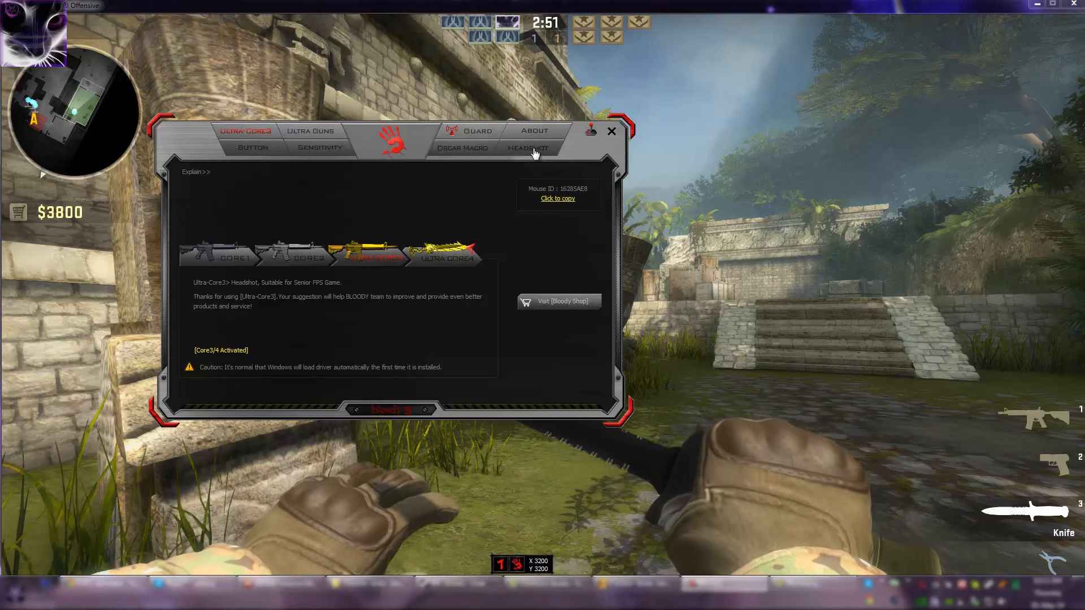
- From the Headshot editor's File menu, select the C-C machine test.bwp gun file to open
left_click(528, 147)
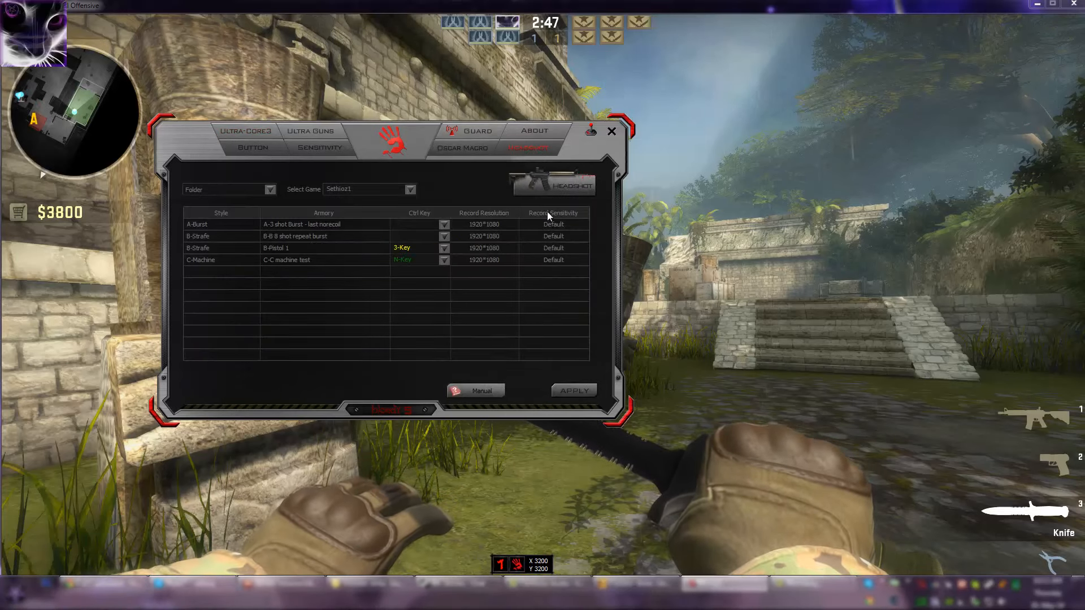
mouse_move(335, 261)
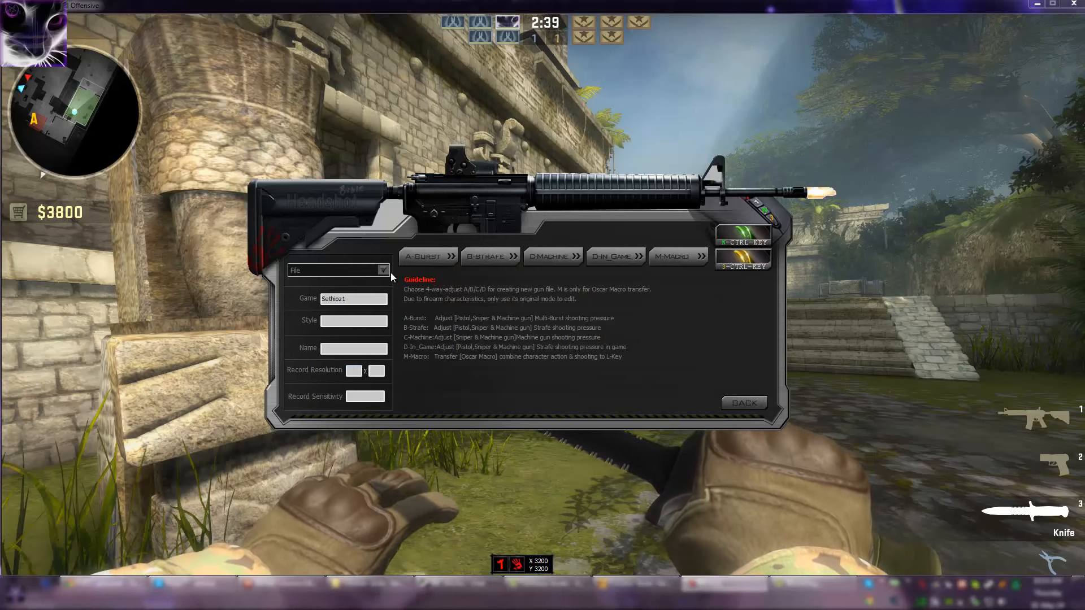
mouse_move(461, 298)
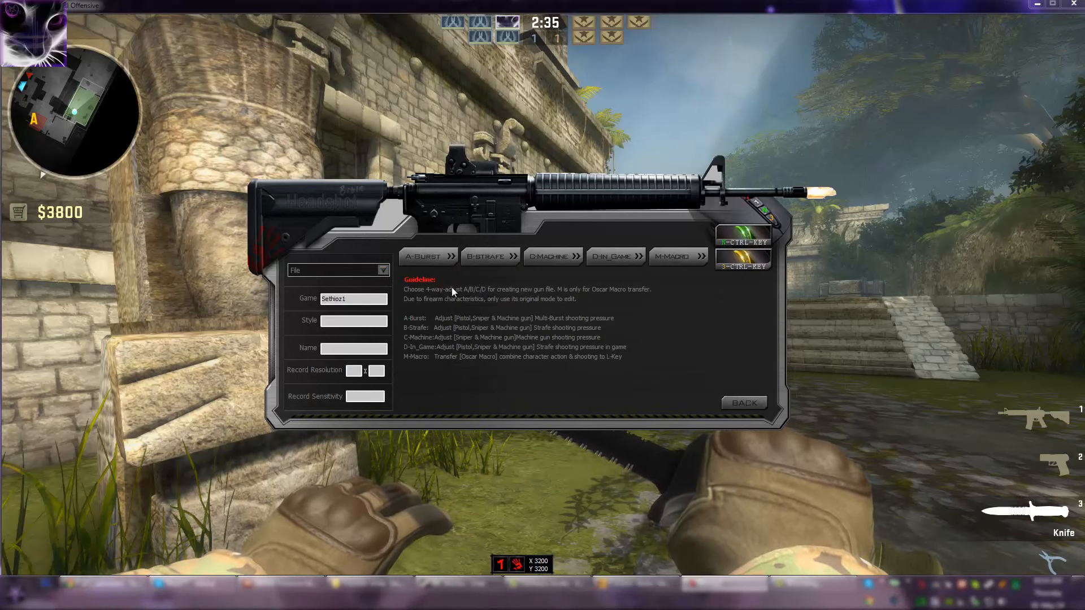
left_click(384, 270)
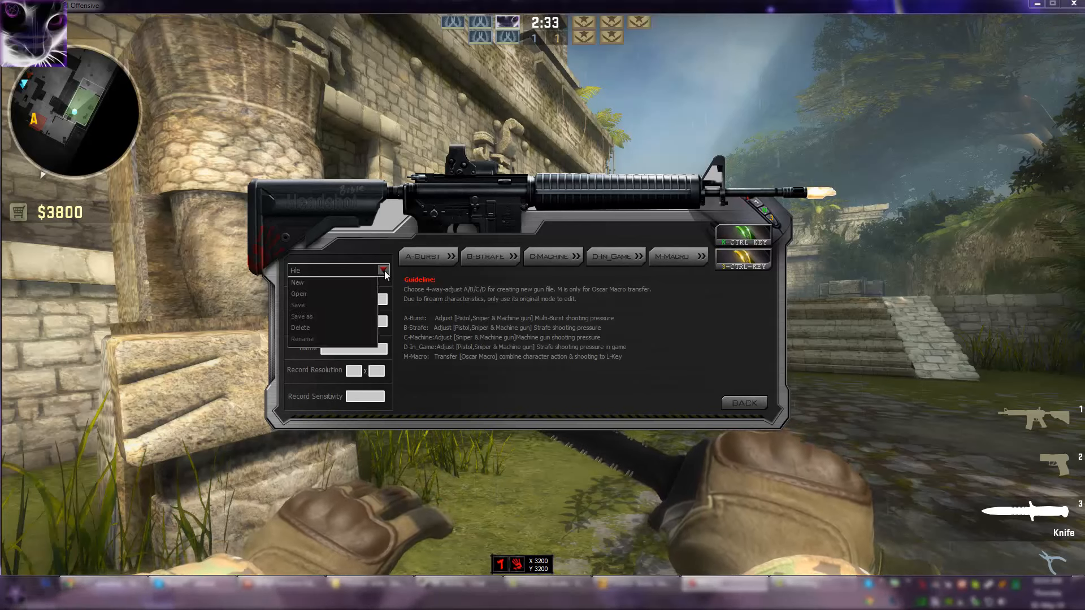
left_click(298, 294)
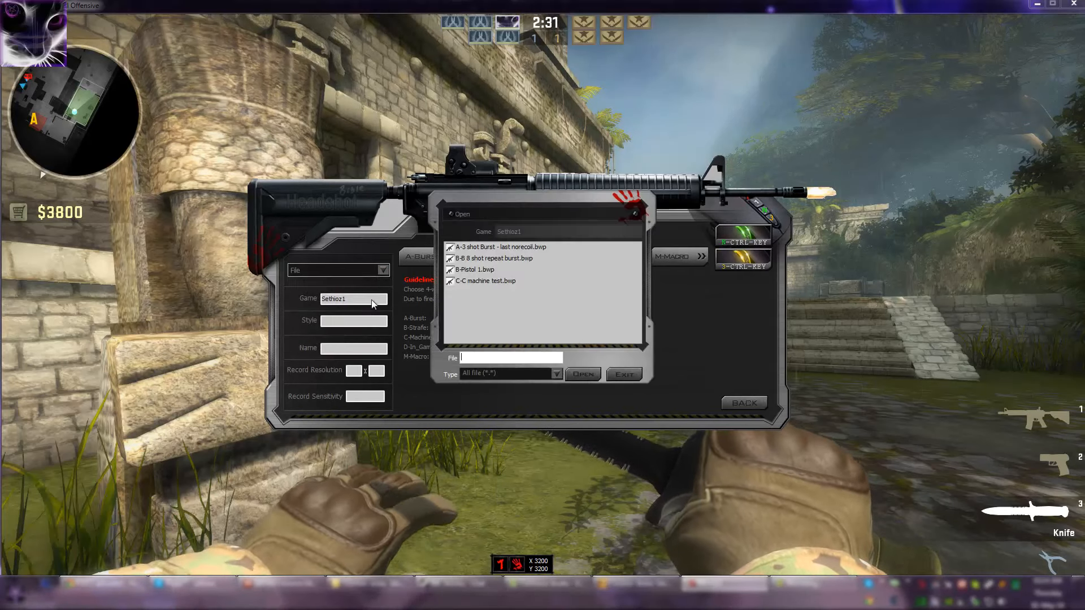
left_click(485, 281)
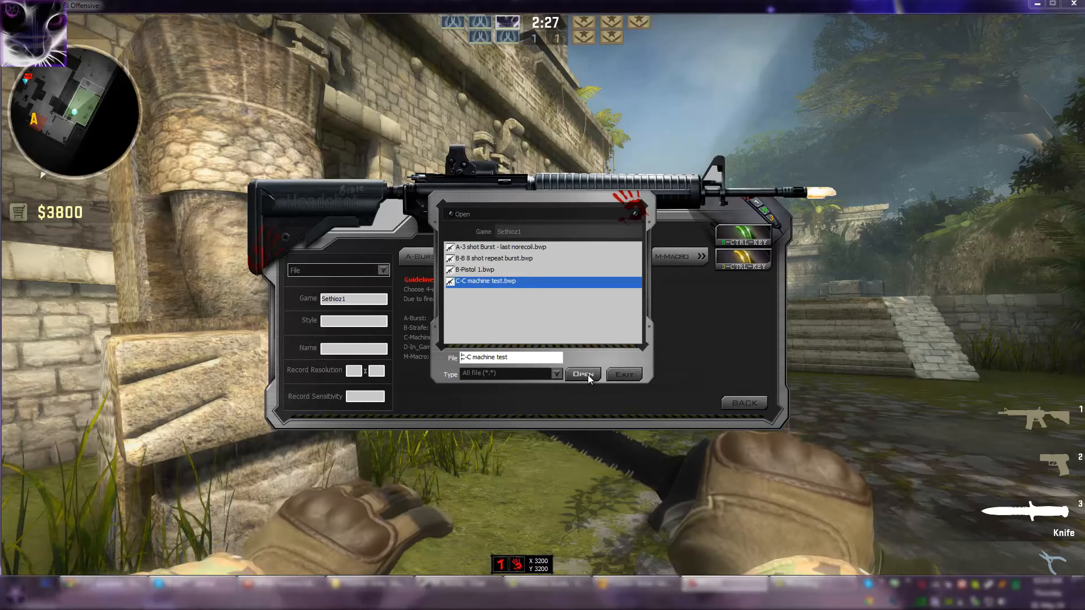
- Load C-C machine test, an eight-shot C-Machine pattern at 27 ms, and reopen the File menu
left_click(582, 375)
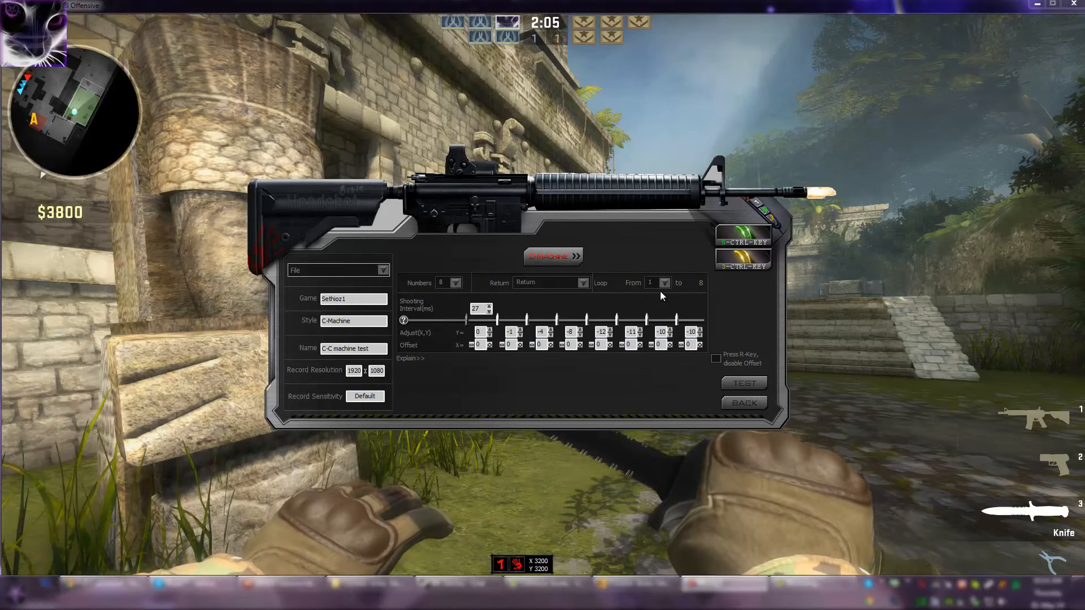
mouse_move(720, 291)
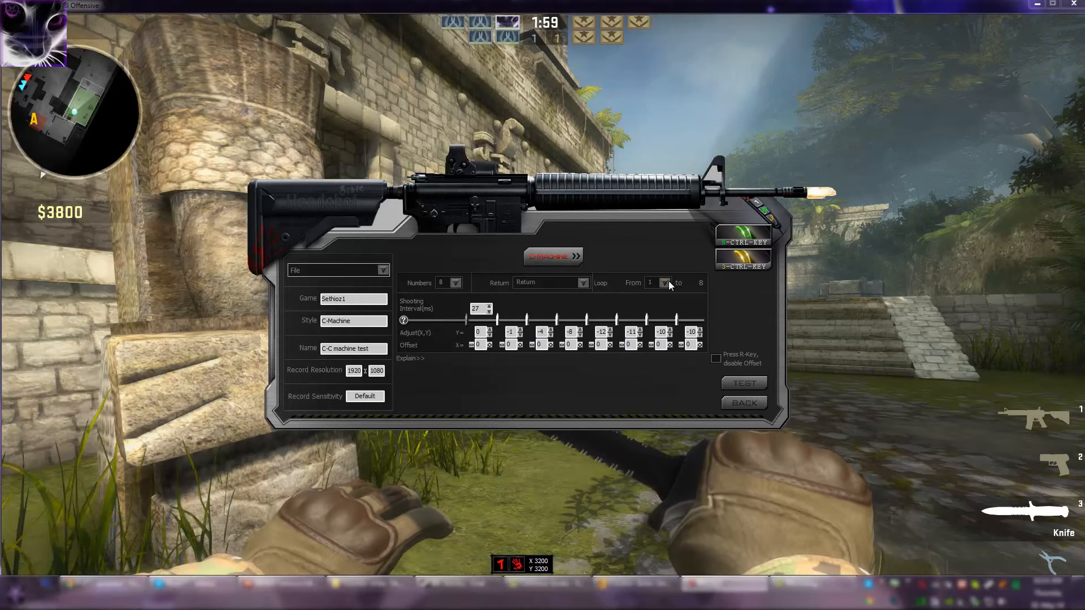
mouse_move(535, 310)
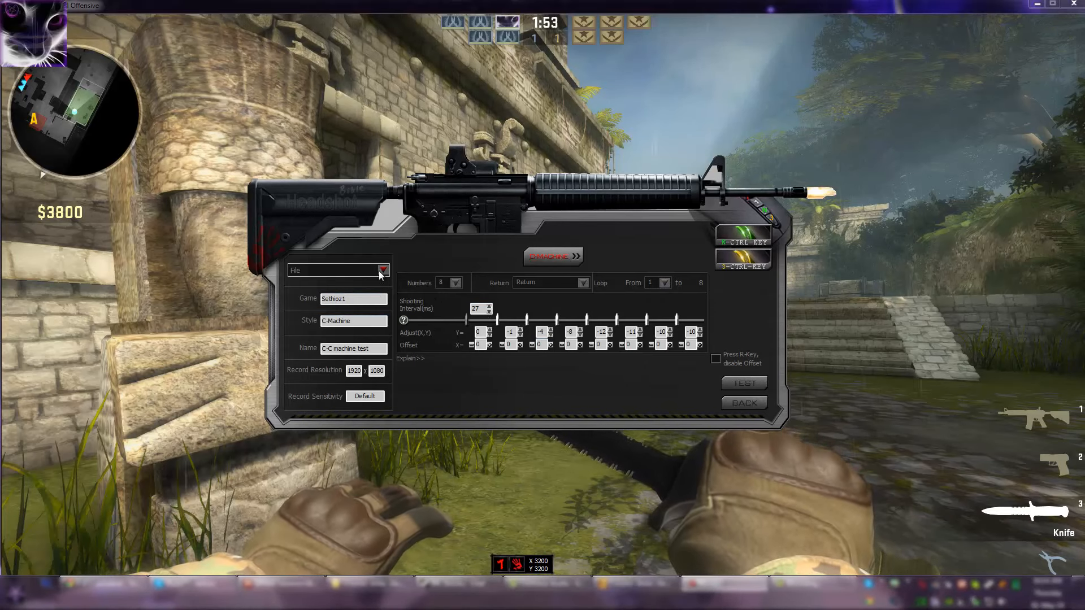
left_click(338, 271)
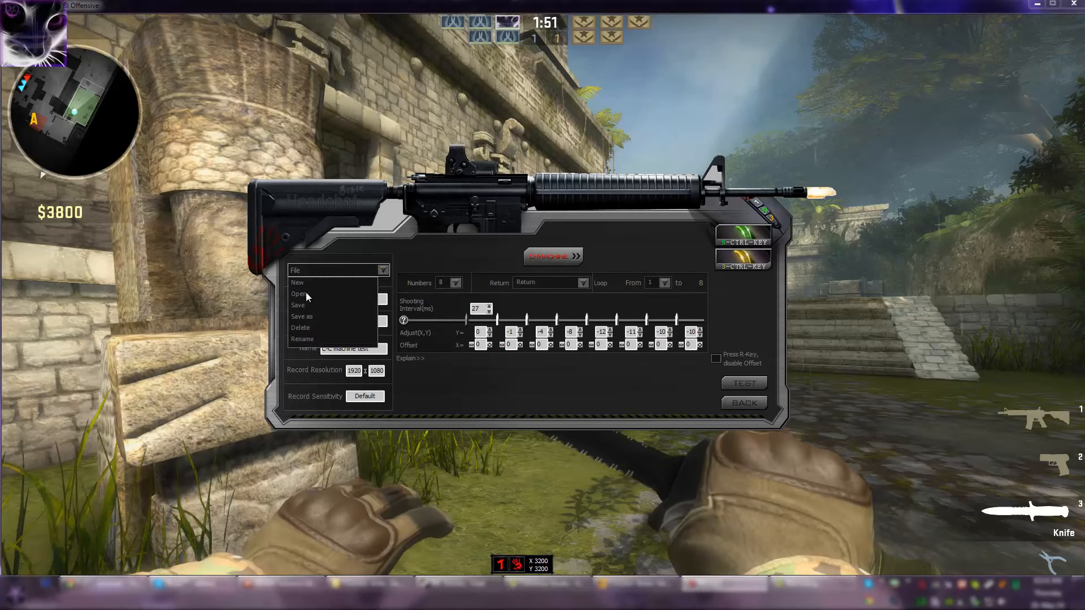
- Load B-Pistol 1.bwp, a five-shot B-Strafe pattern at 40 ms intervals
left_click(298, 294)
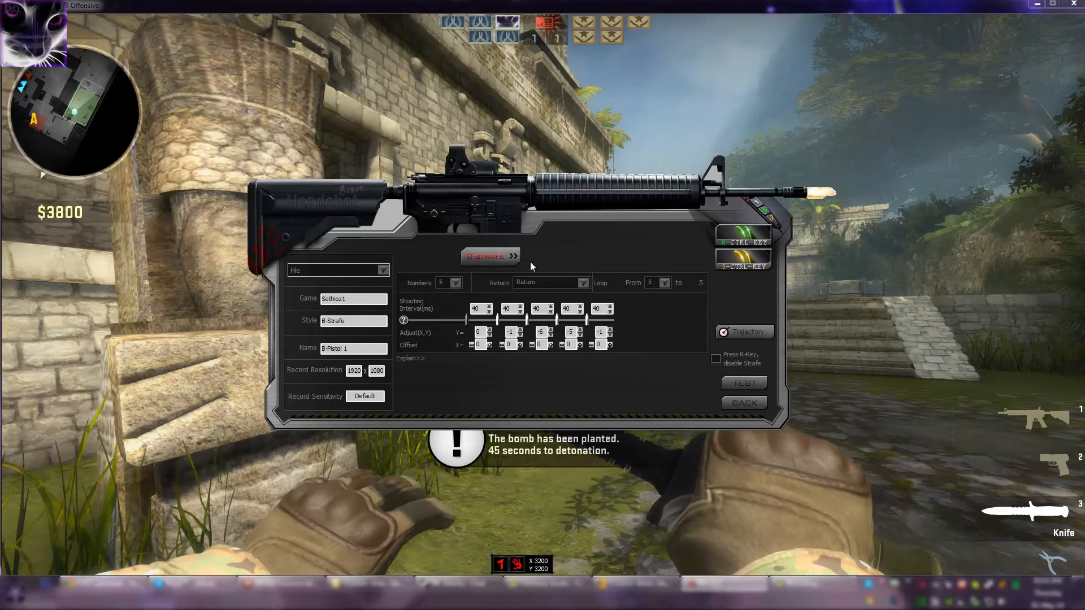
mouse_move(658, 292)
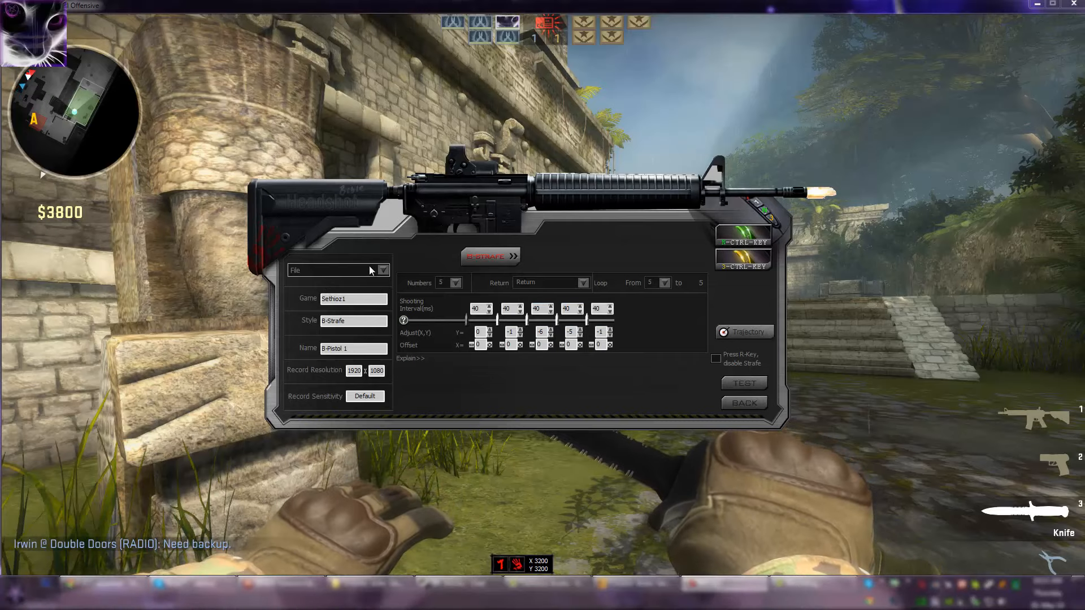
mouse_move(772, 317)
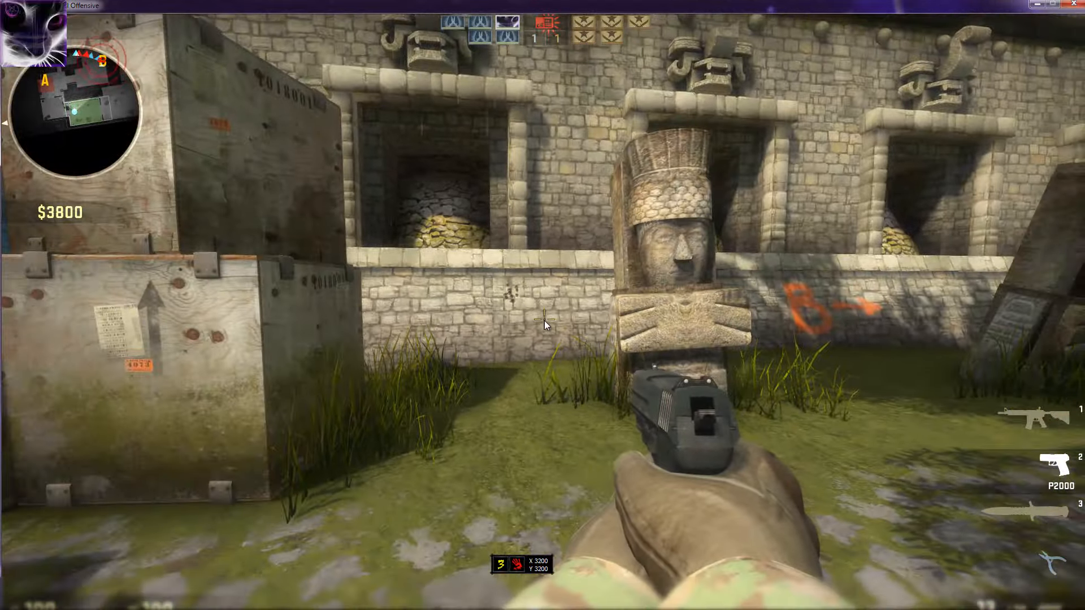
- Bring the Headshot editor back up over the game with its hotkey, still on B-Pistol 1
key("1")
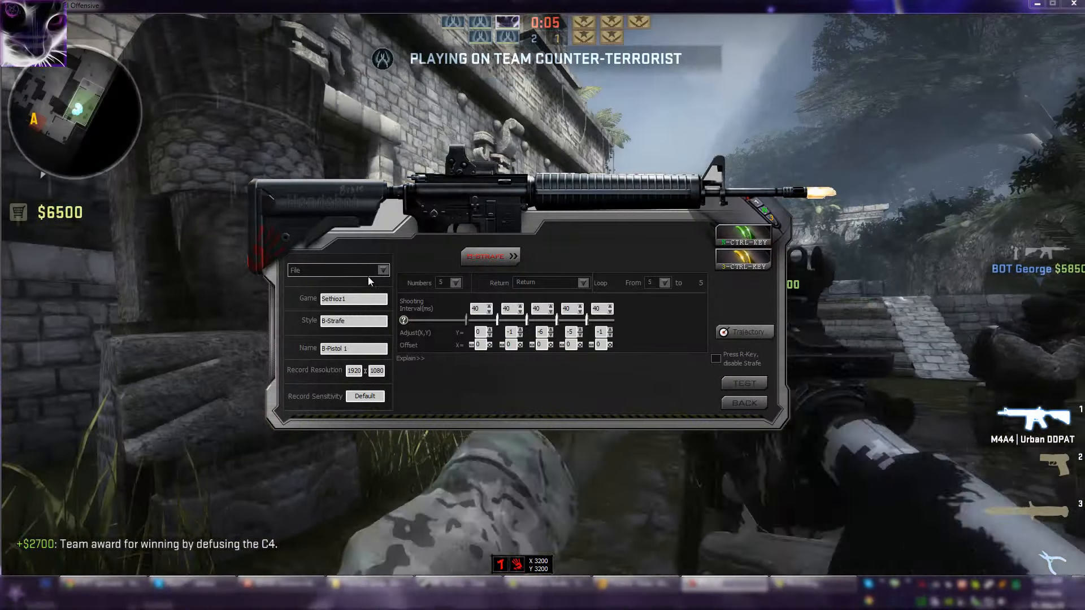
- Create a new gun file as an eight-shot B-Strafe pattern at 100 ms intervals
left_click(338, 270)
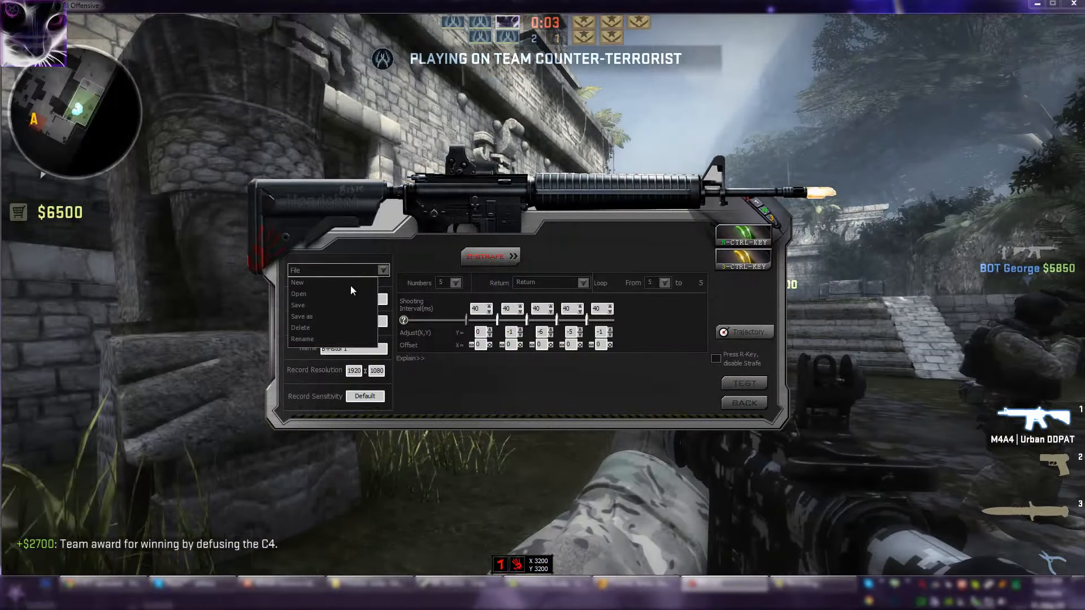
left_click(297, 283)
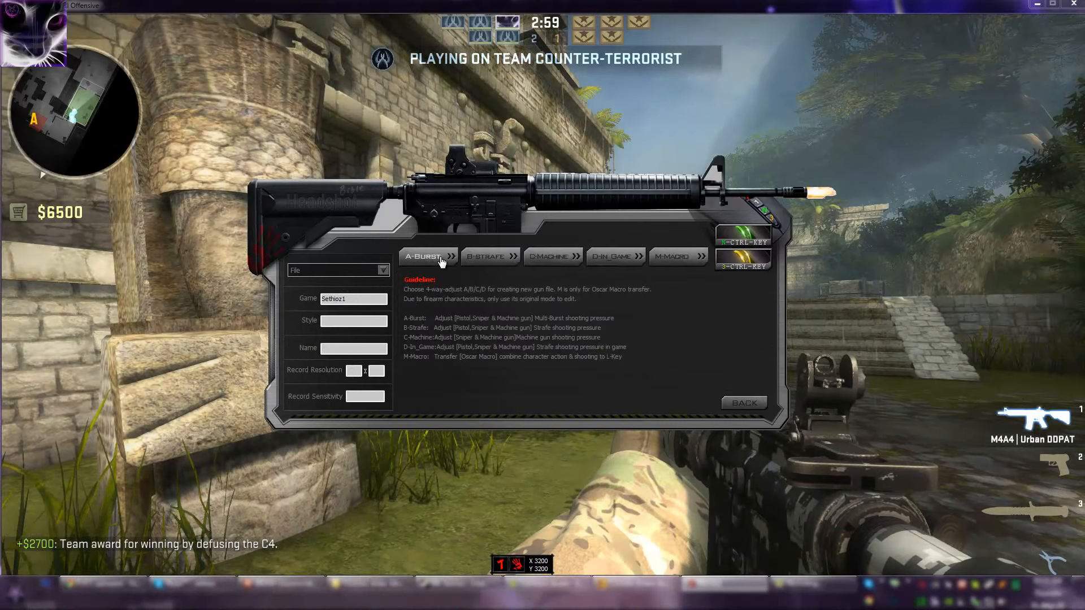
left_click(427, 256)
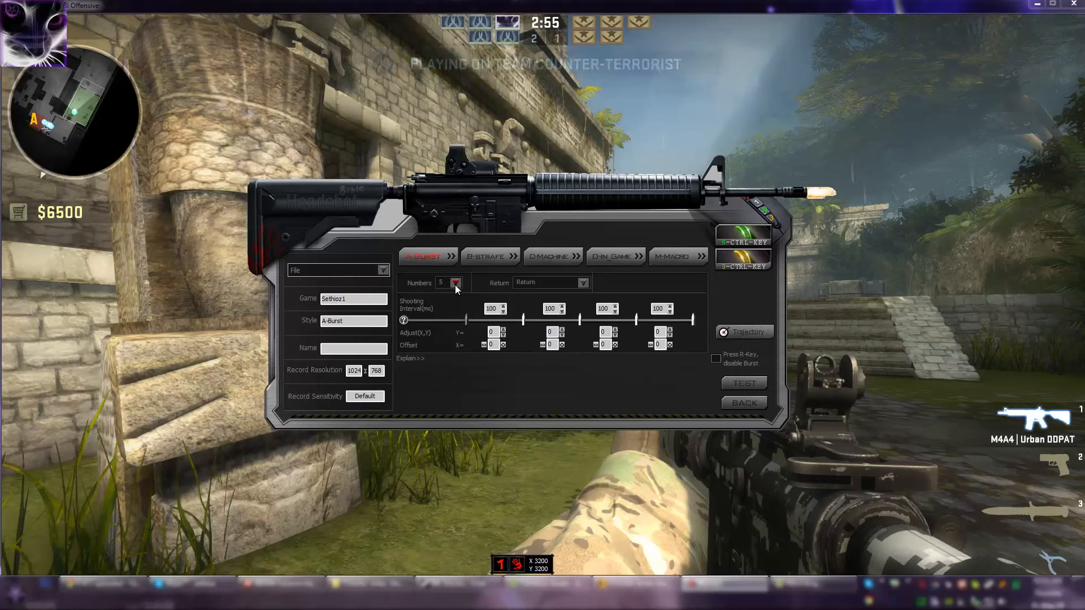
left_click(456, 282)
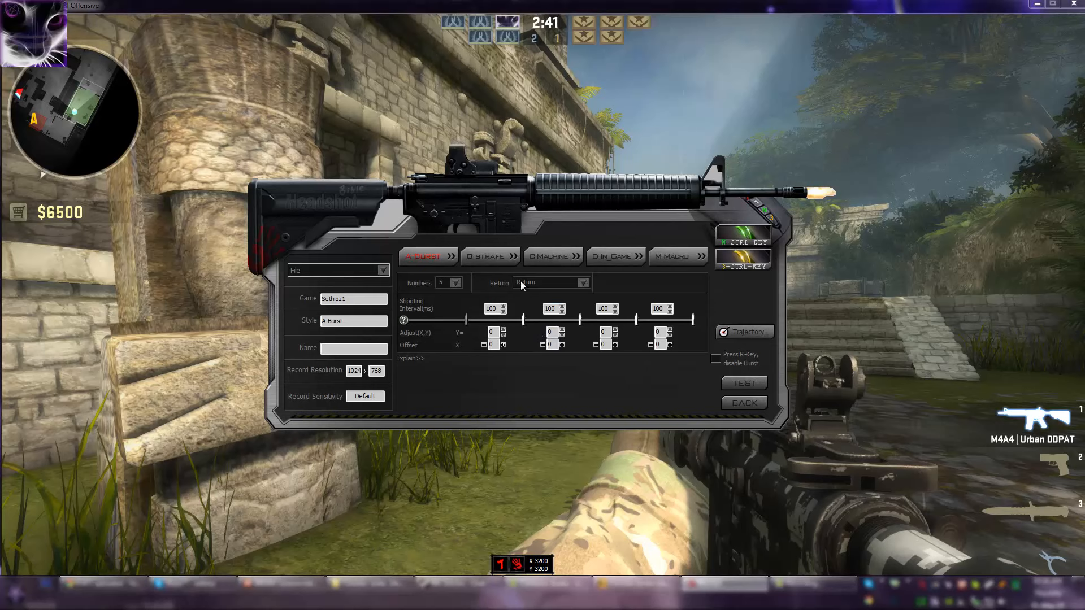
left_click(486, 257)
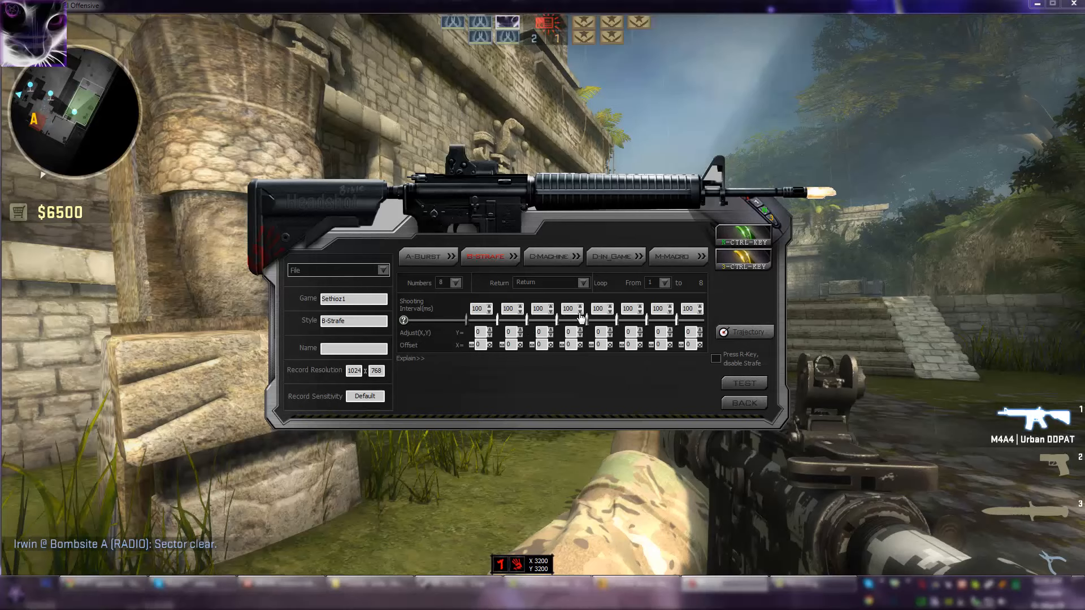
left_click(646, 306)
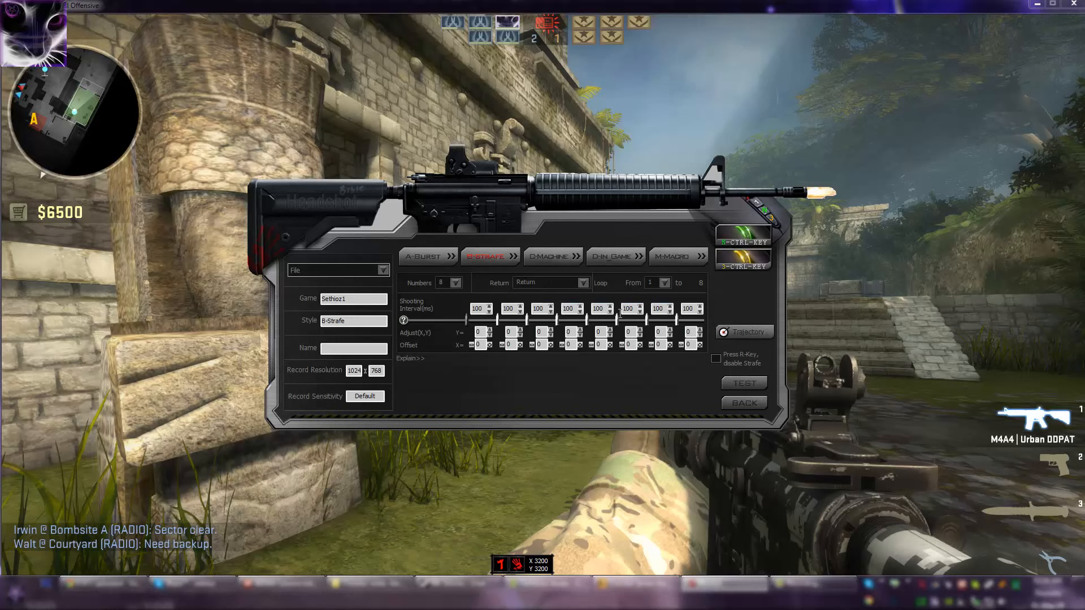
mouse_move(431, 315)
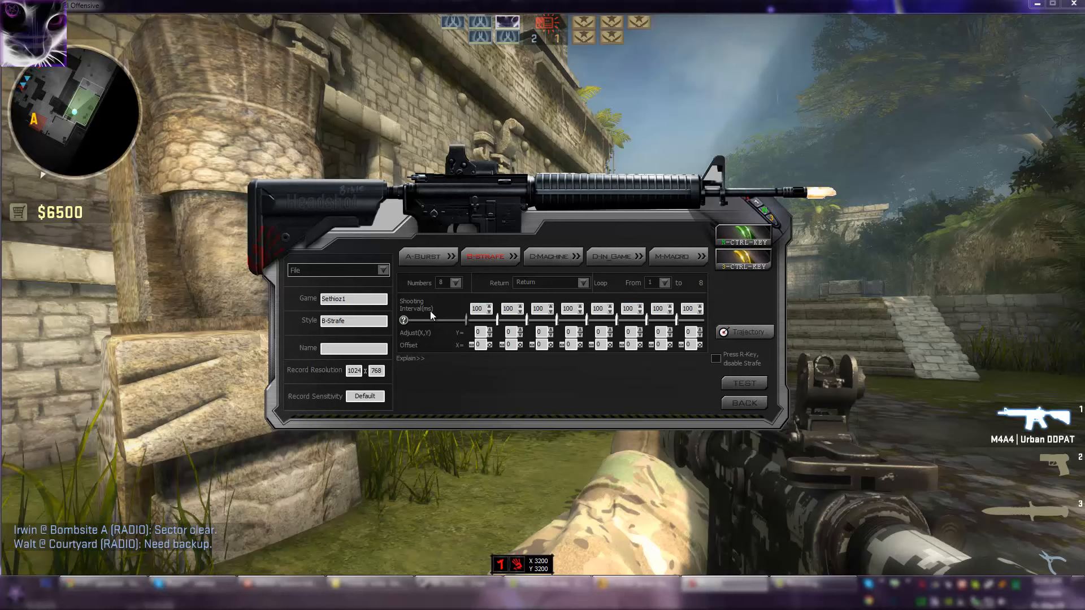
mouse_move(462, 317)
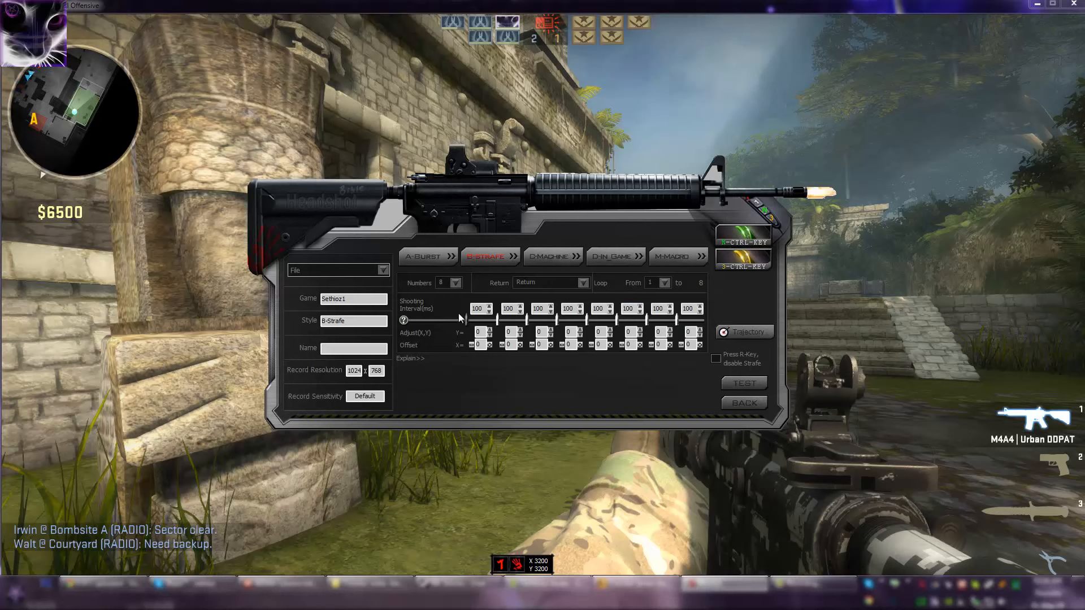
mouse_move(429, 317)
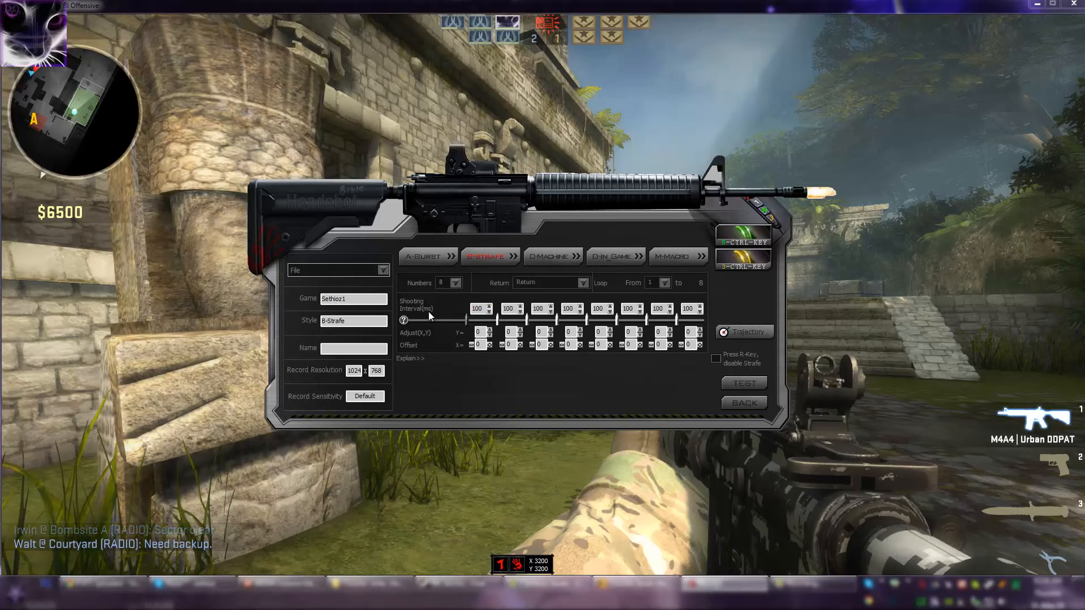
mouse_move(454, 310)
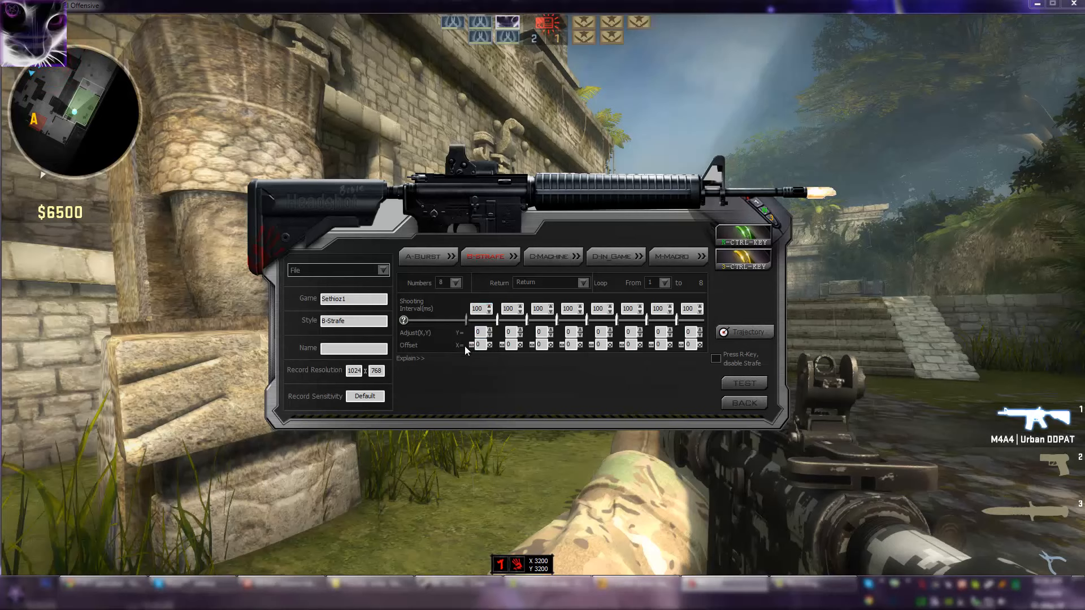
mouse_move(504, 353)
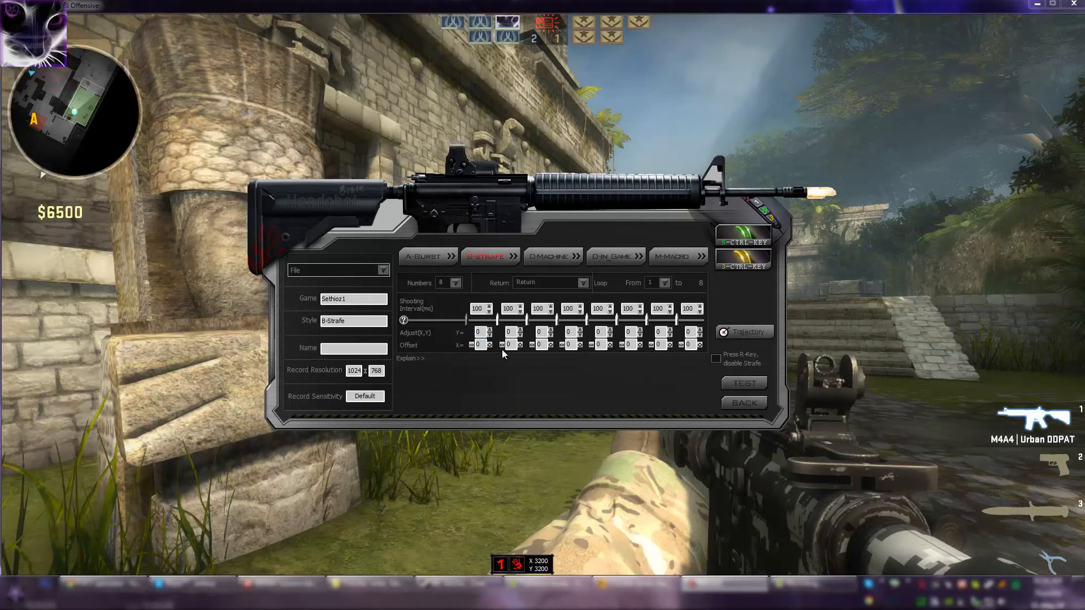
mouse_move(485, 358)
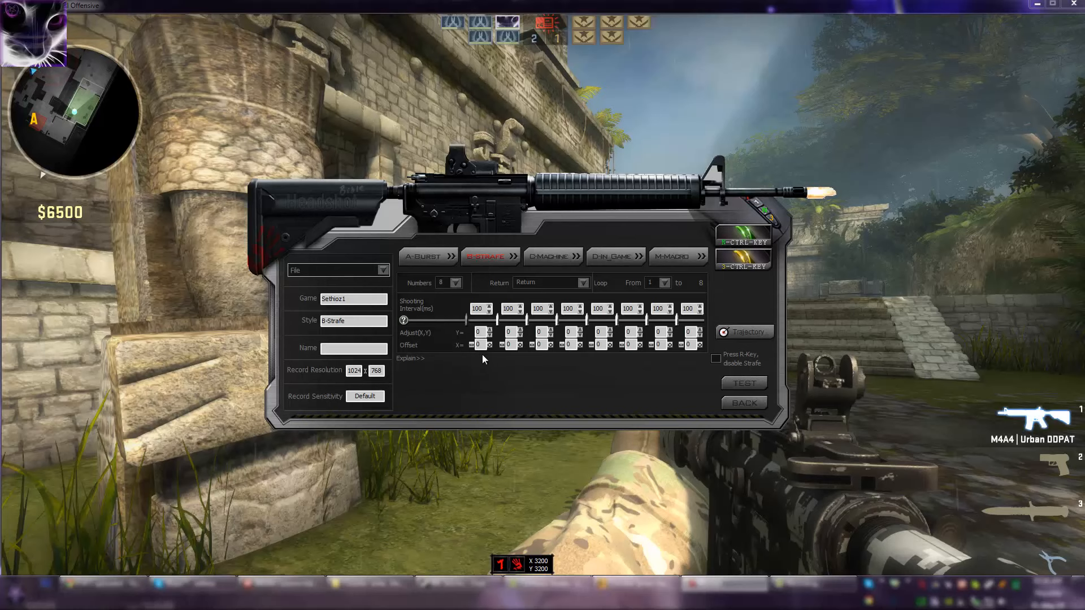
mouse_move(498, 362)
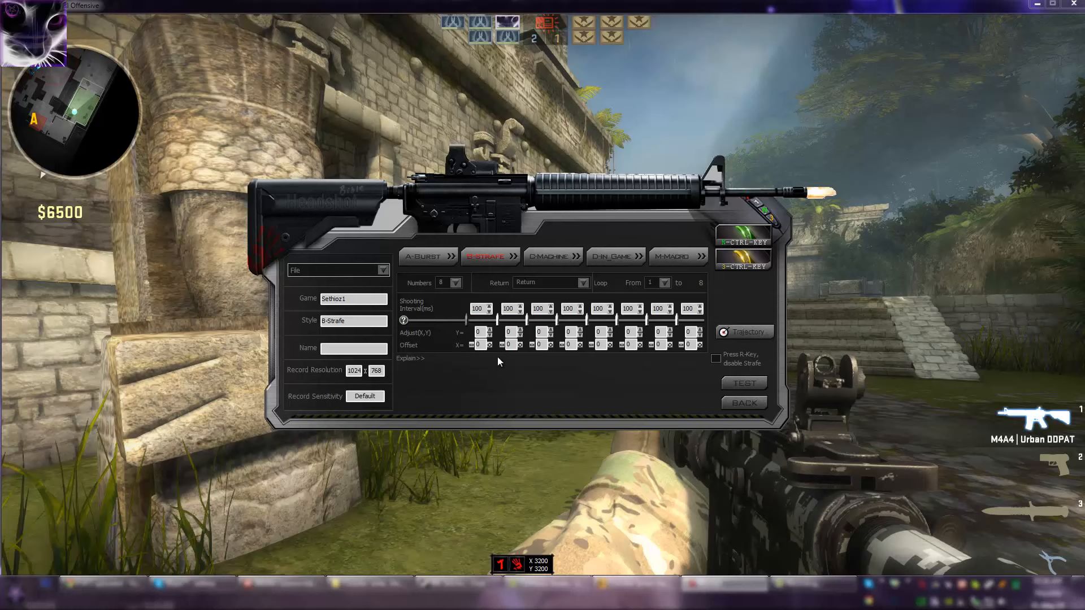
mouse_move(496, 362)
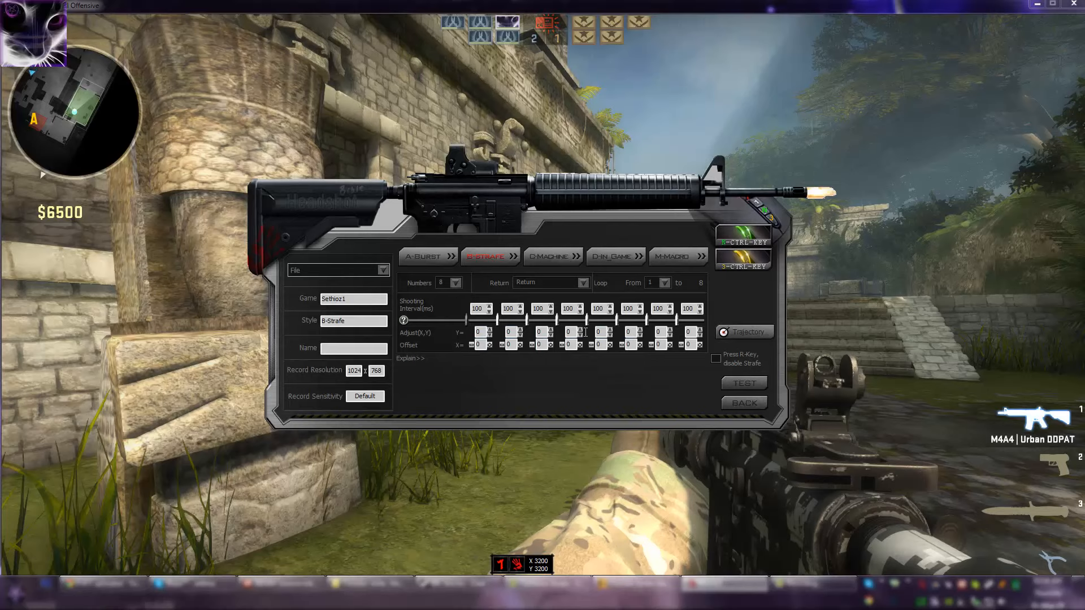
mouse_move(839, 349)
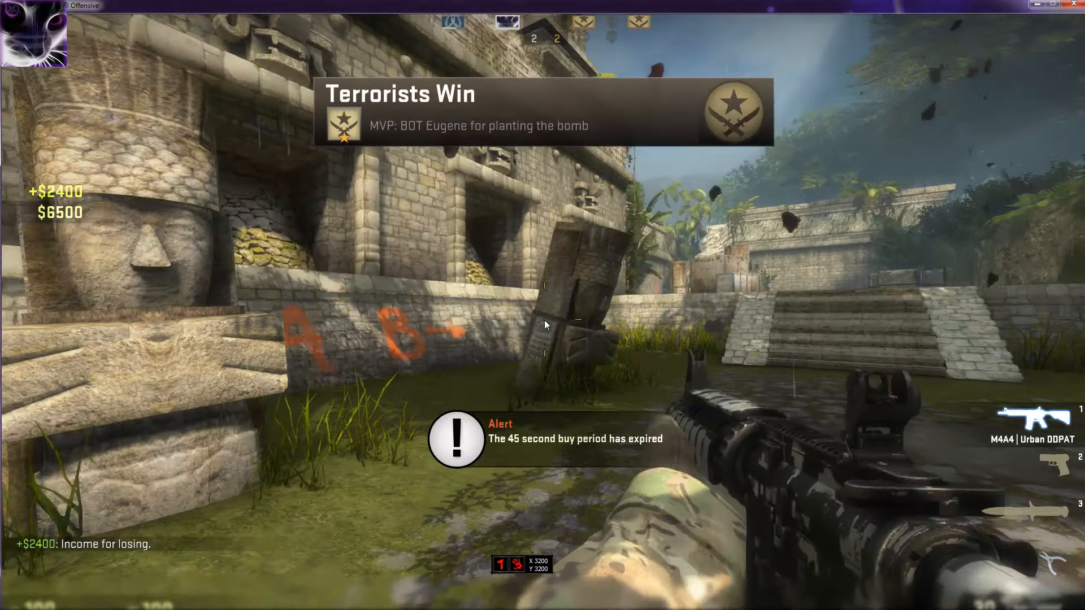
- Switch weapons into the new round and fire a test M249 spray at the wall
key("3")
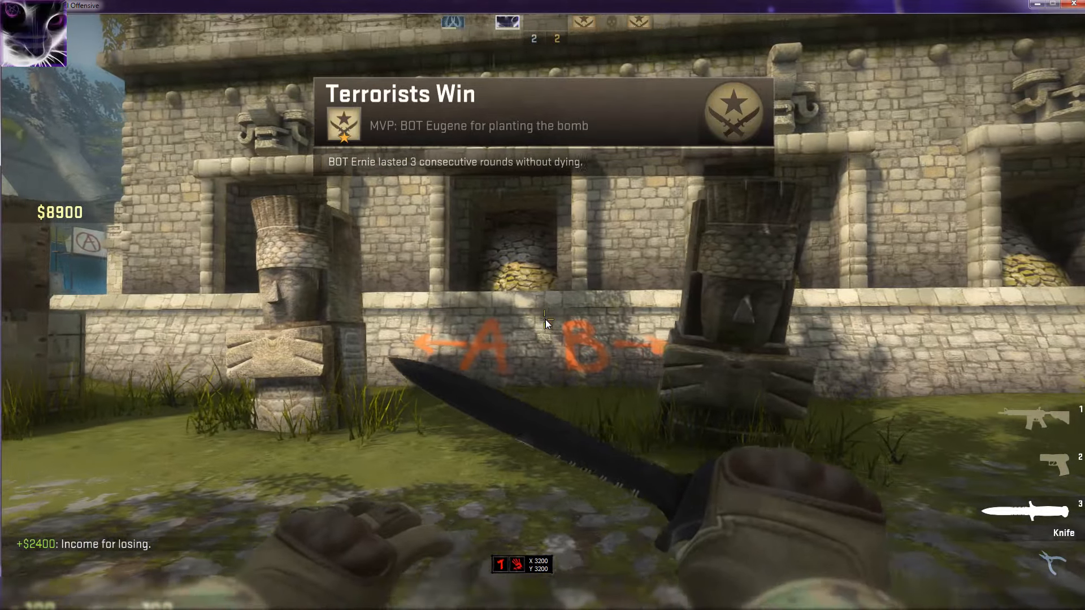
key("b")
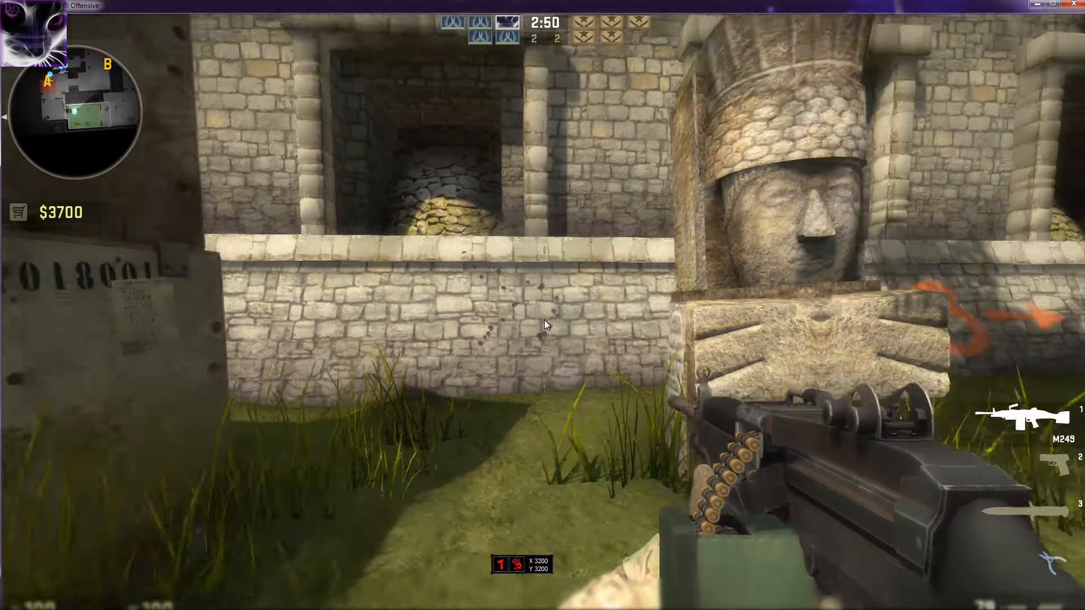
left_click(542, 324)
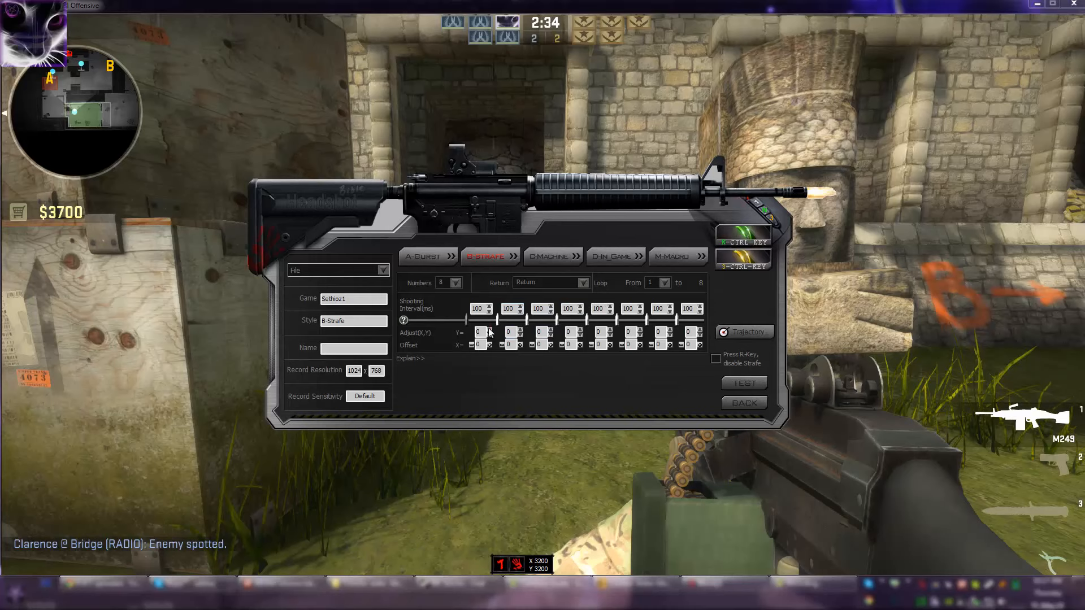
mouse_move(699, 363)
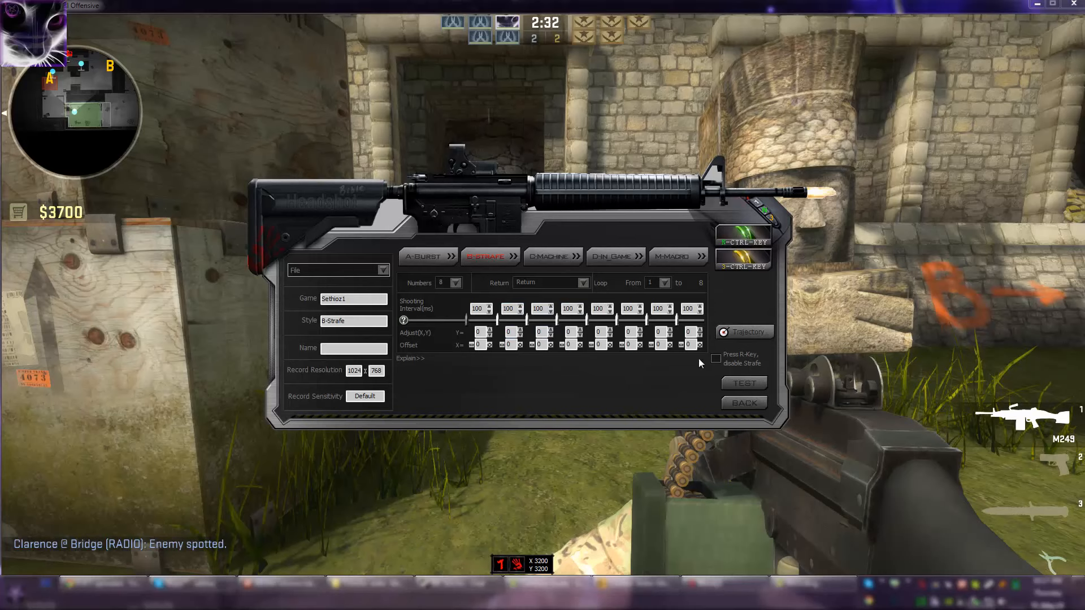
mouse_move(557, 353)
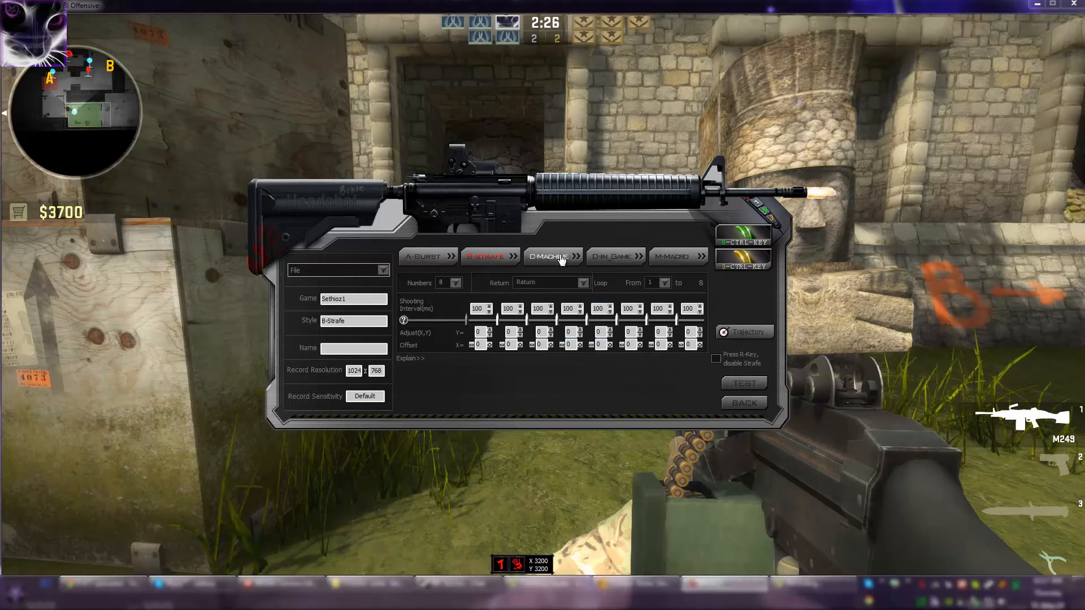
- Switch the file to C-Machine style: eight shots, one 100 ms interval, zero offsets
left_click(553, 256)
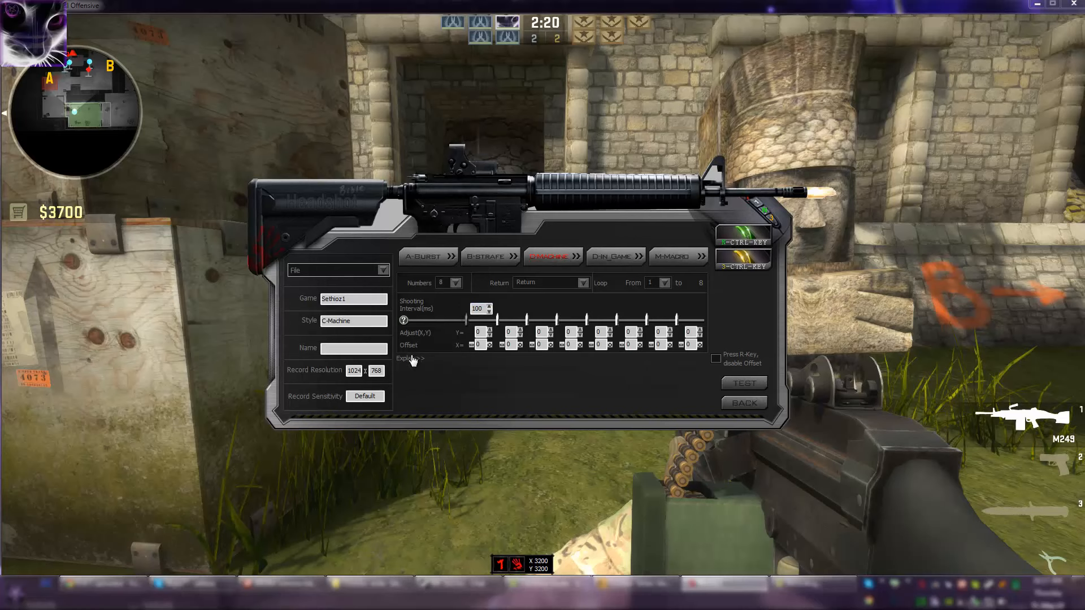
mouse_move(605, 313)
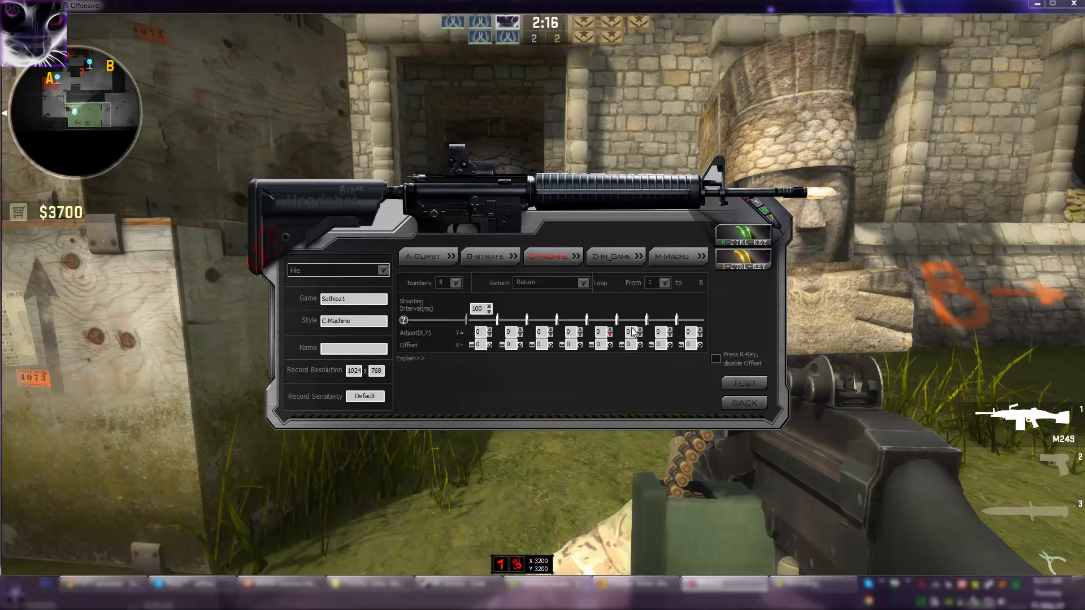
mouse_move(442, 299)
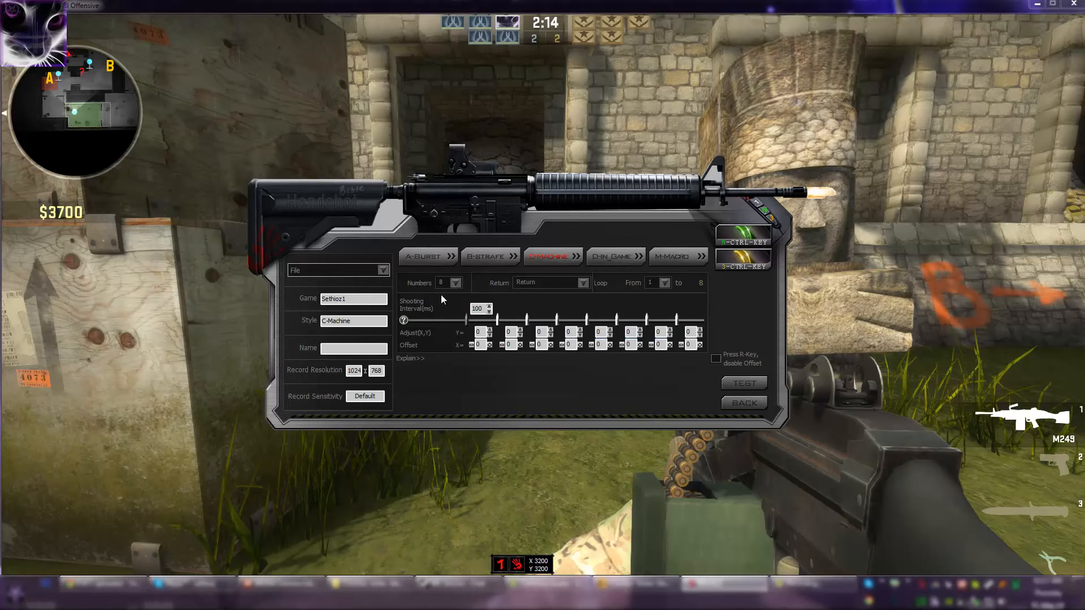
mouse_move(412, 306)
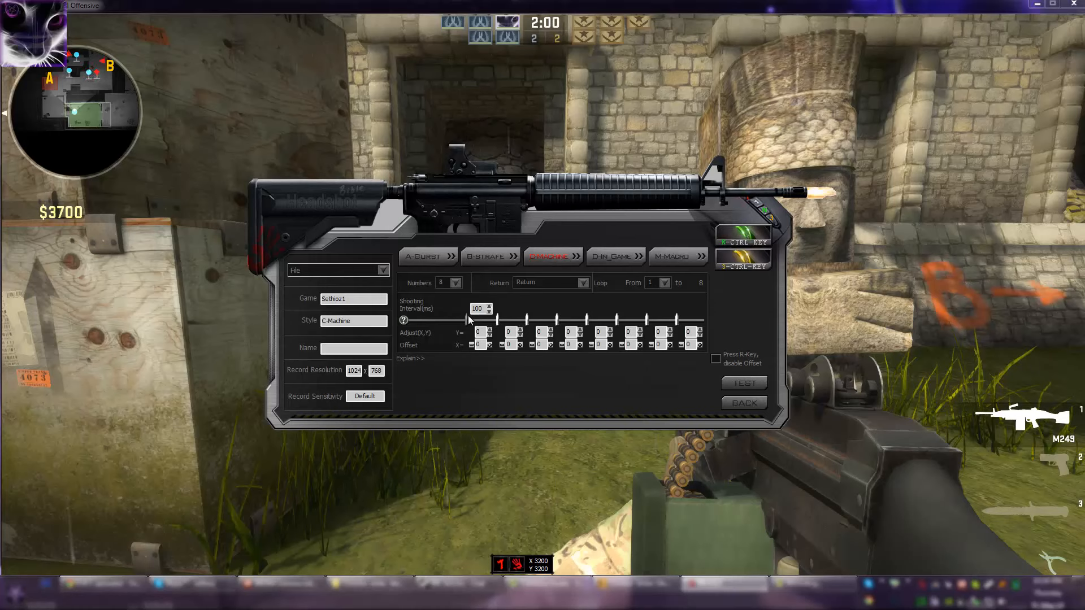
- Load the D-In_Game style with 100 ms interval and zero Adjust-Y, then return to the file list
left_click(615, 256)
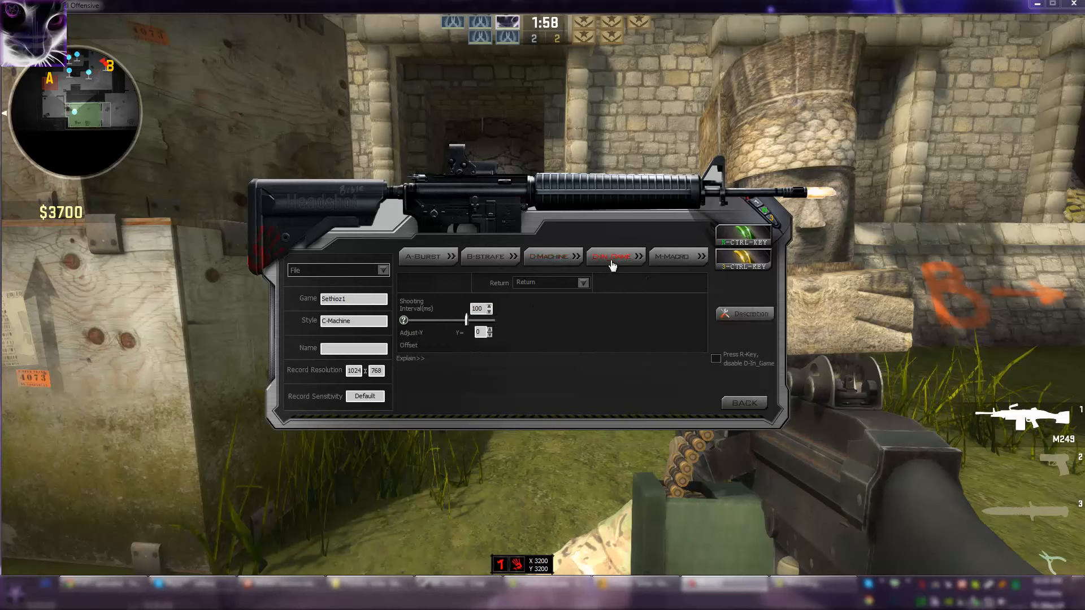
left_click(613, 257)
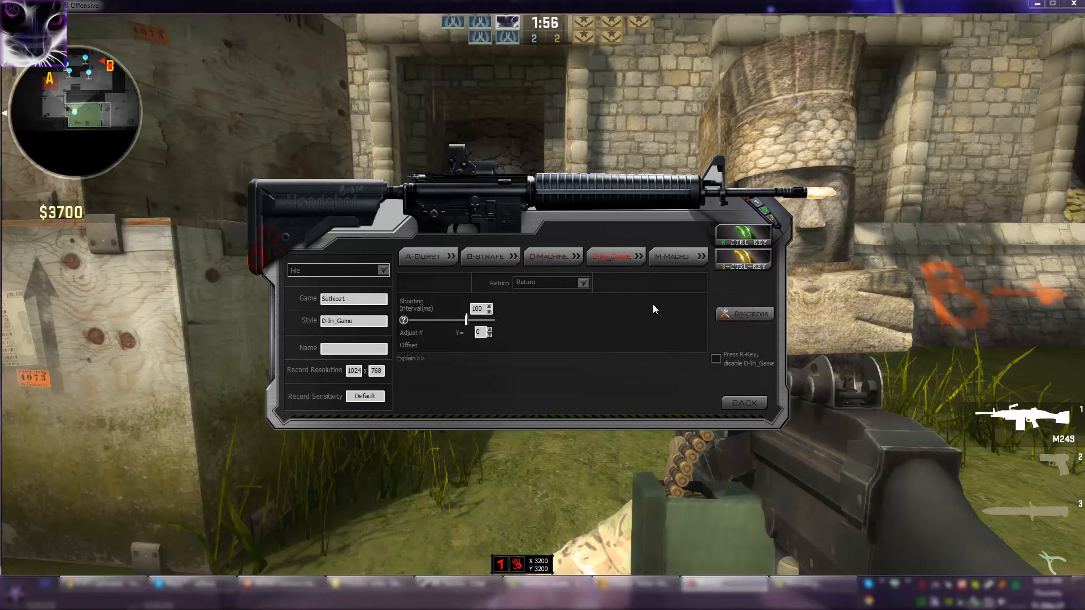
mouse_move(568, 322)
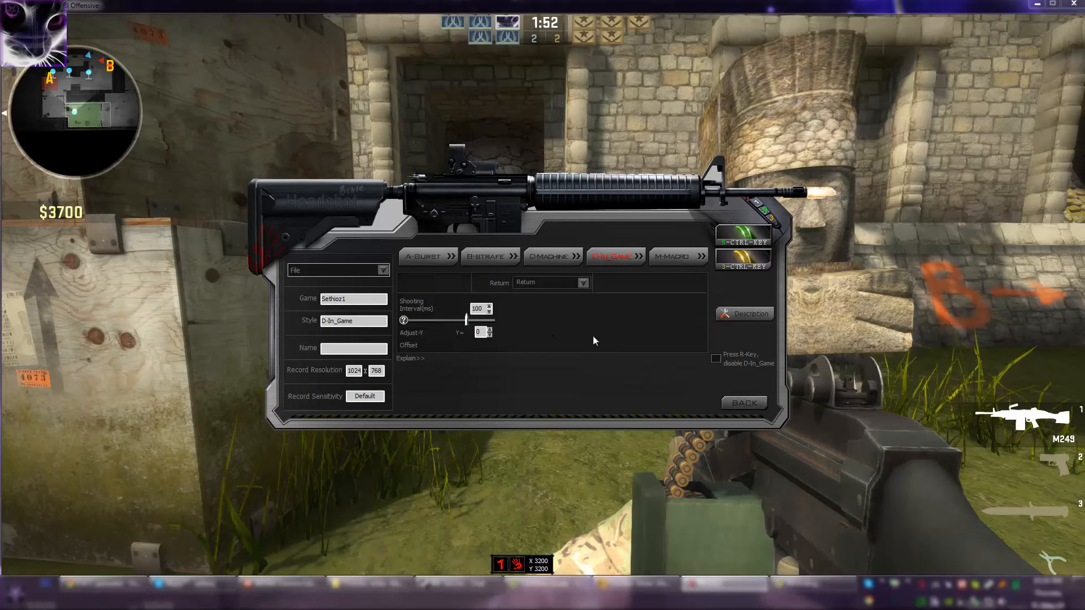
mouse_move(550, 319)
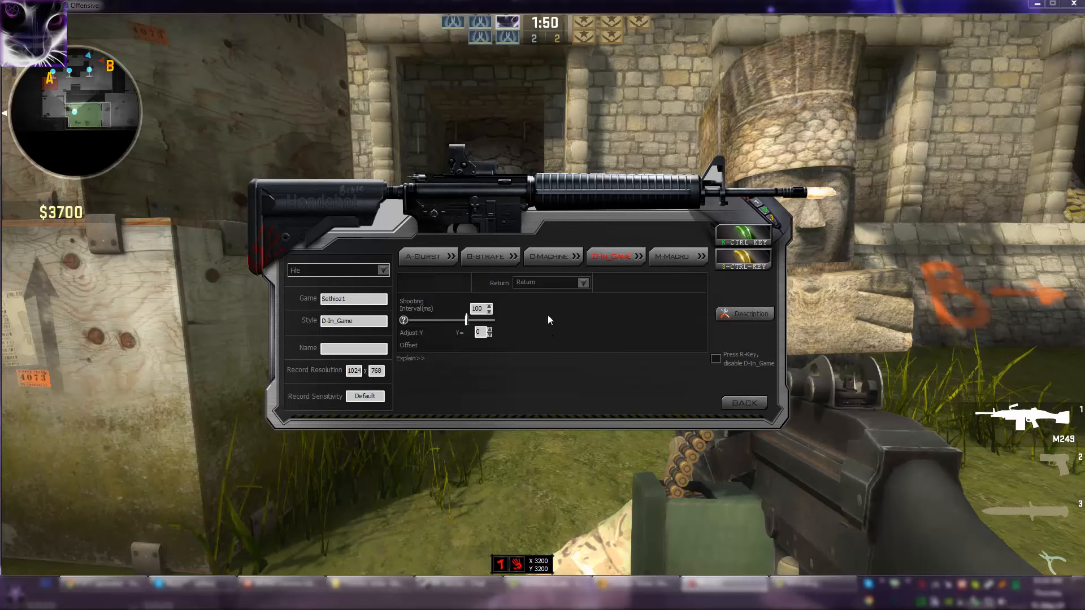
mouse_move(574, 306)
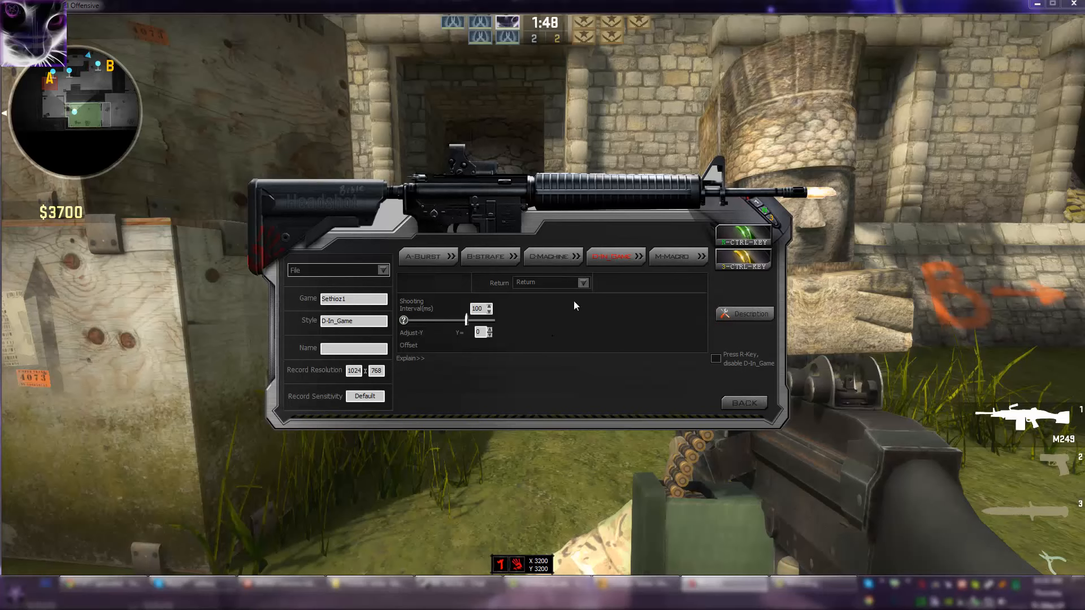
mouse_move(532, 295)
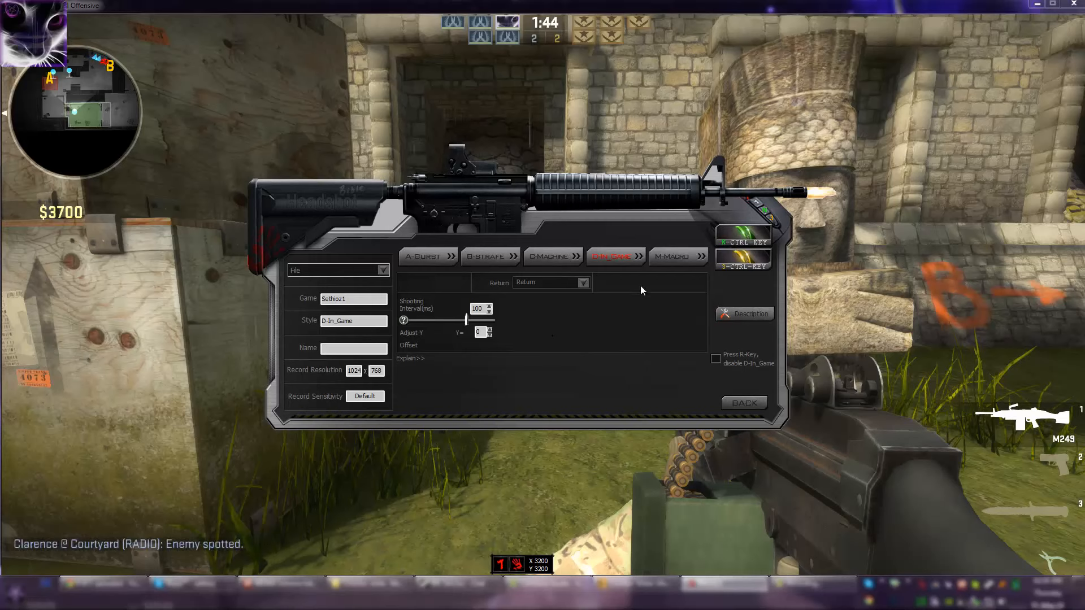
mouse_move(585, 315)
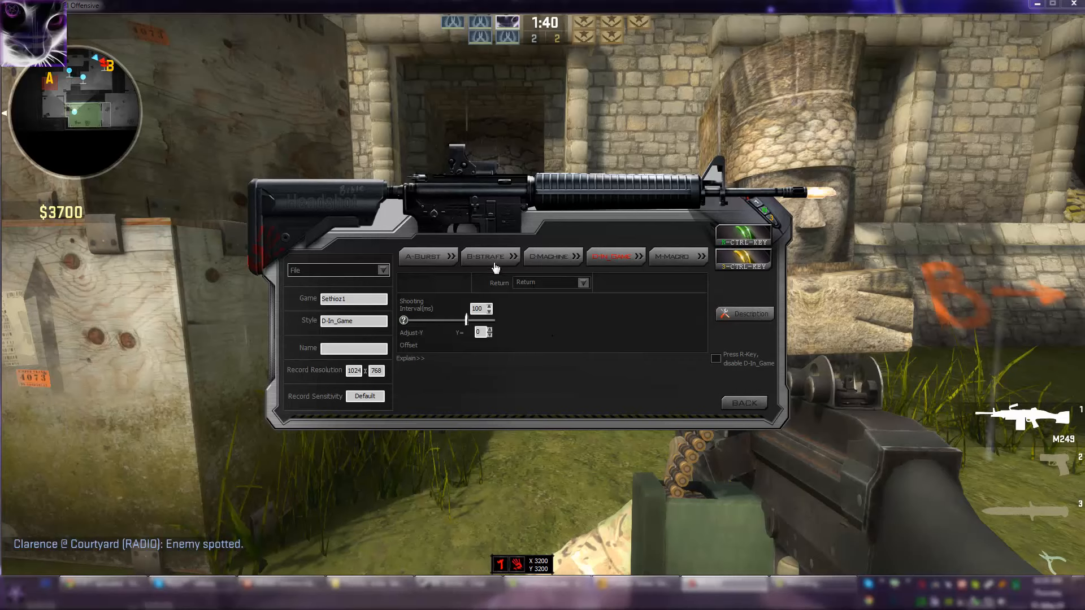
mouse_move(593, 196)
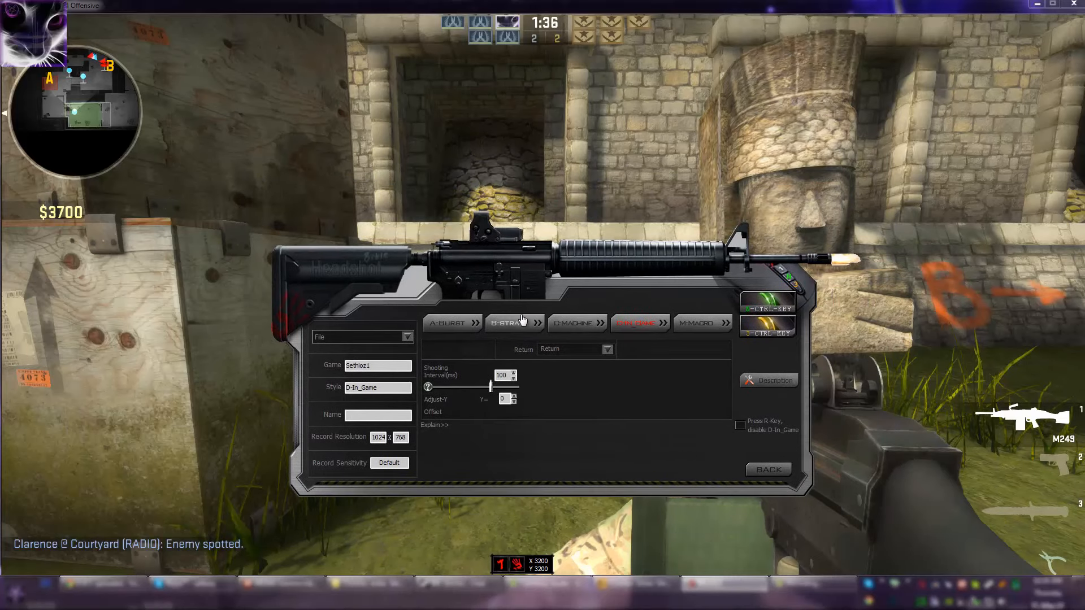
mouse_move(518, 365)
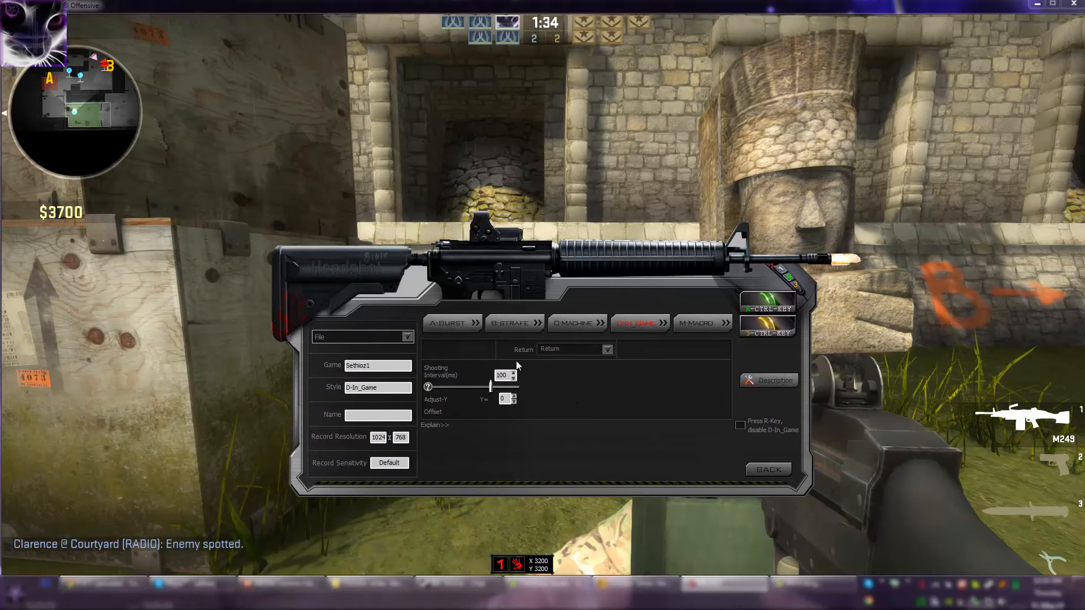
left_click(362, 337)
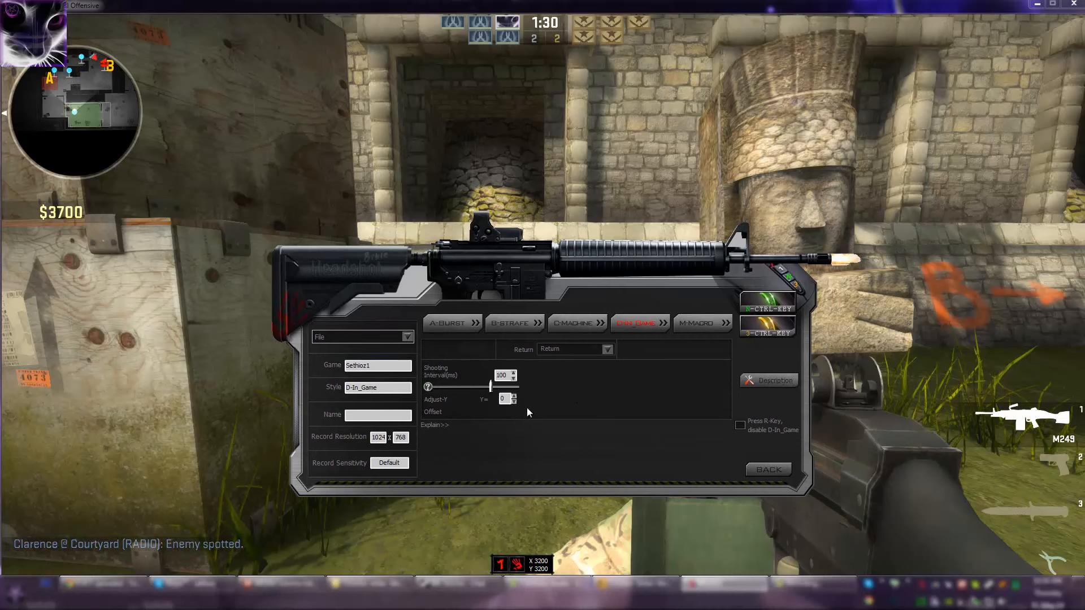
left_click(766, 469)
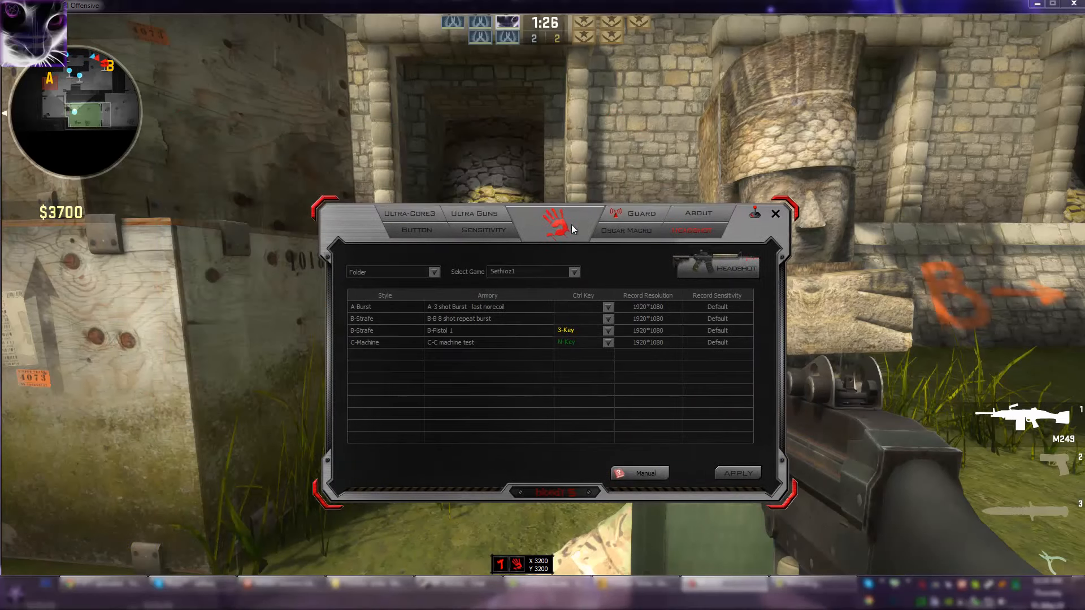
mouse_move(438, 324)
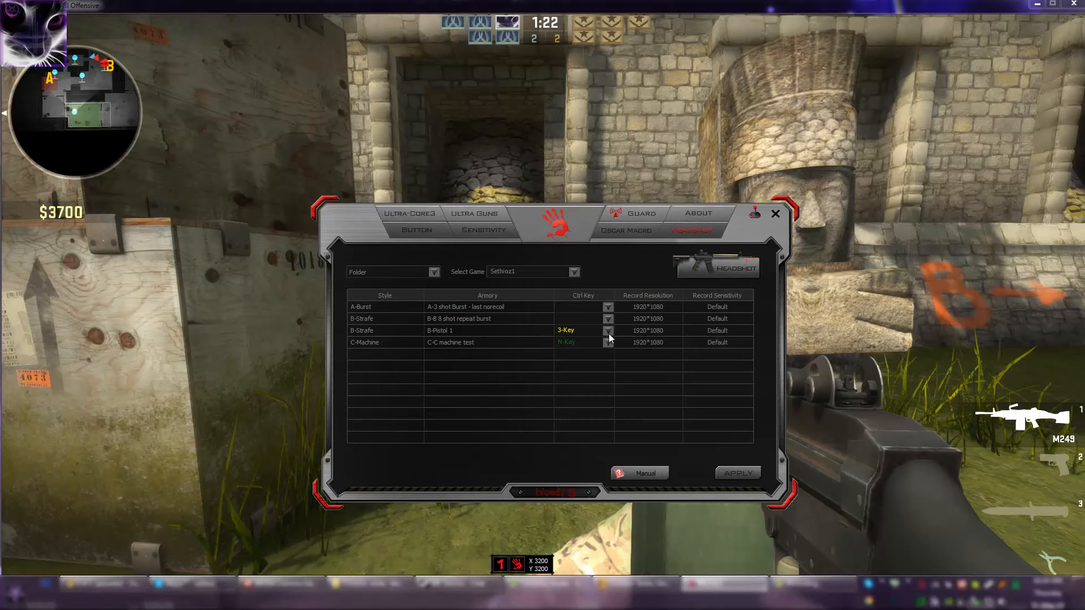
mouse_move(651, 387)
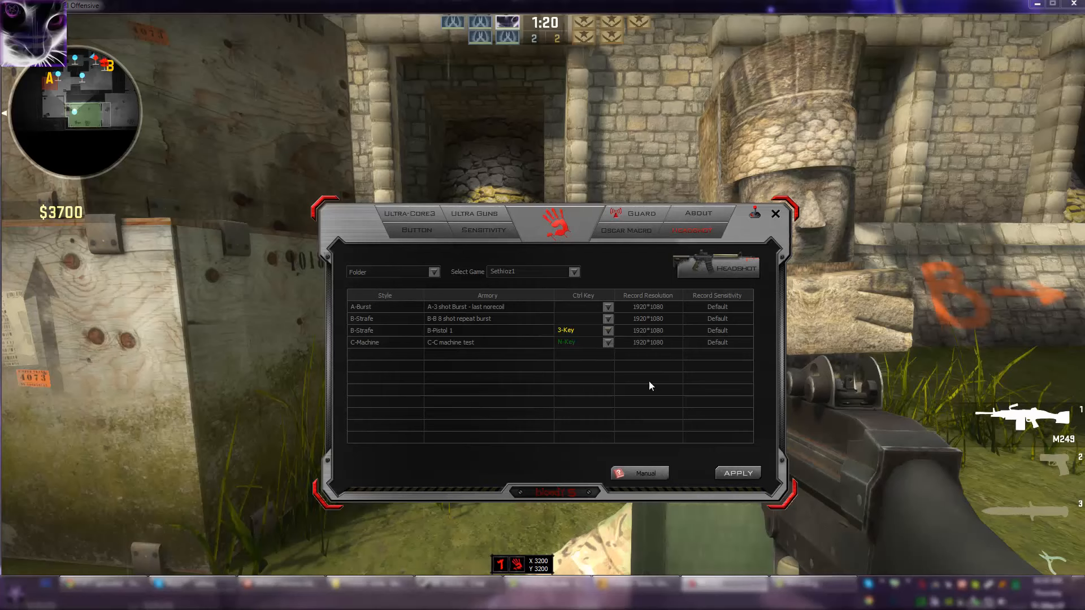
mouse_move(590, 335)
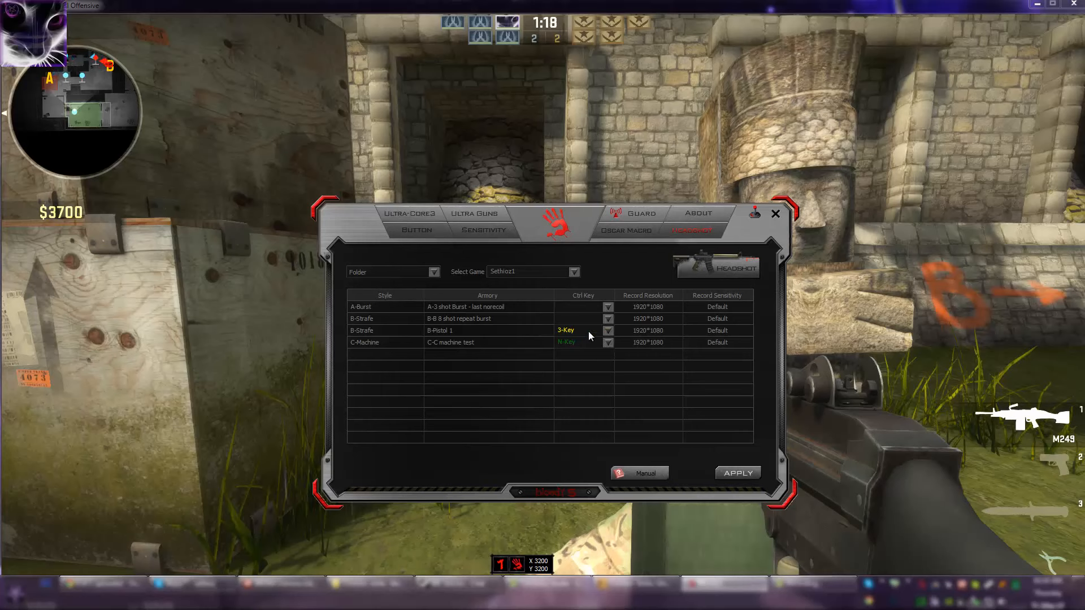
mouse_move(574, 349)
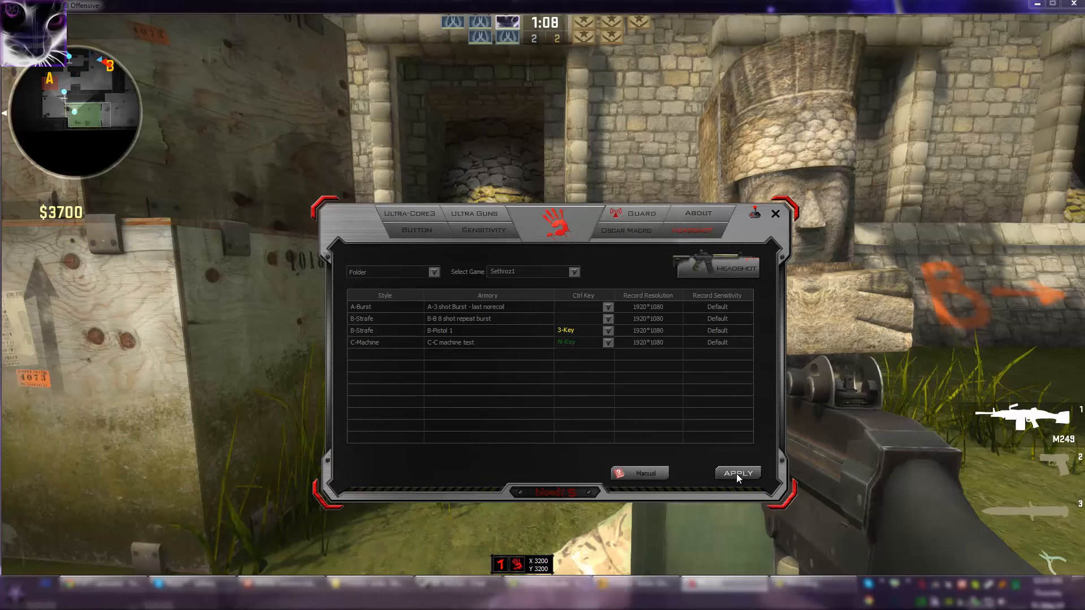
- Apply the headshot macros to mouse memory, suppress the loading notice and close the editor
left_click(737, 474)
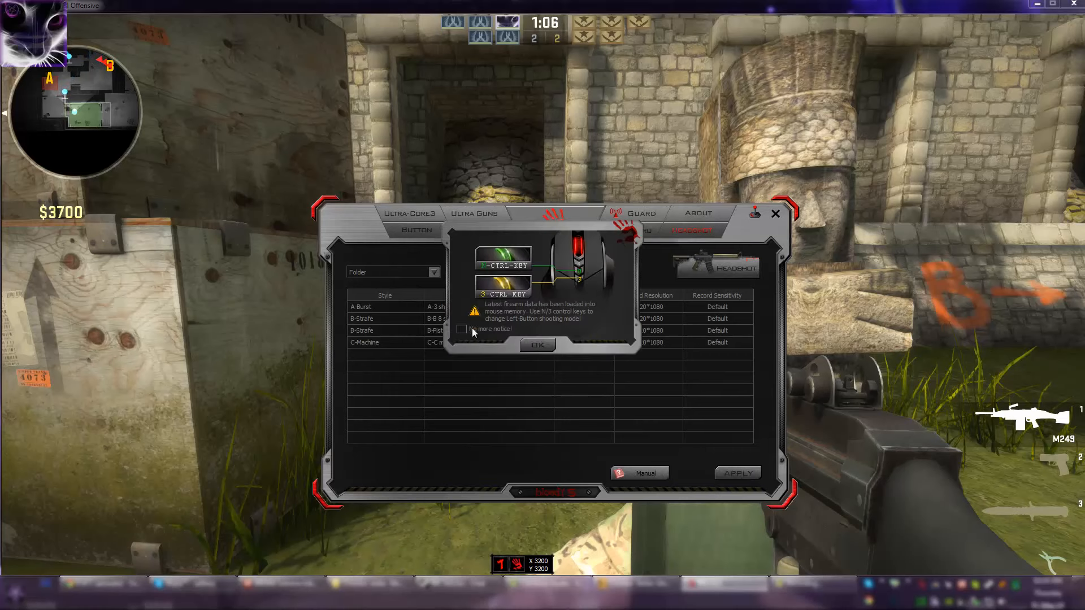
left_click(462, 328)
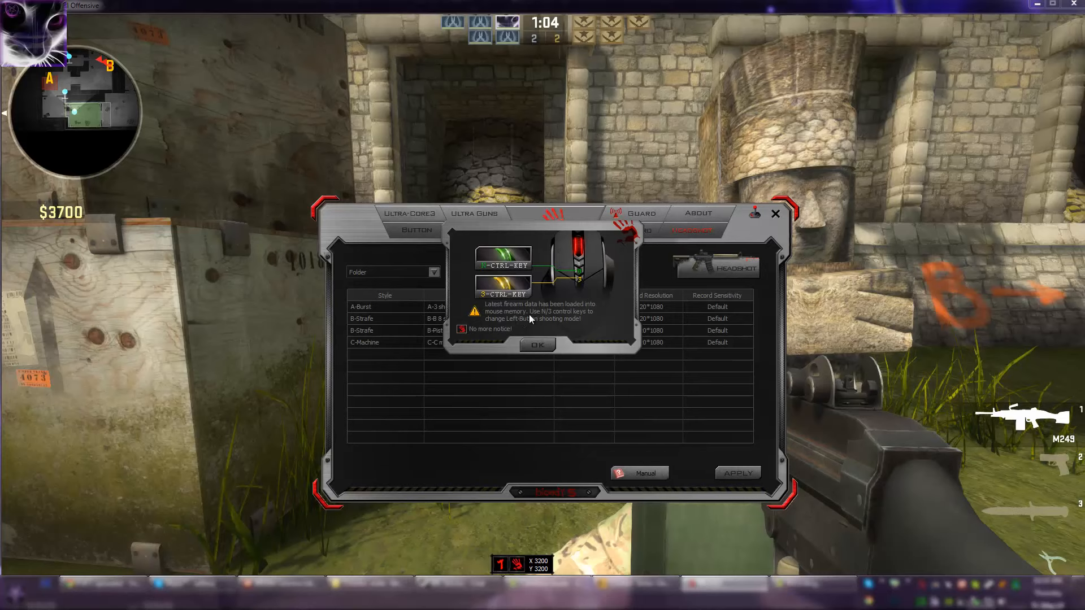
left_click(538, 345)
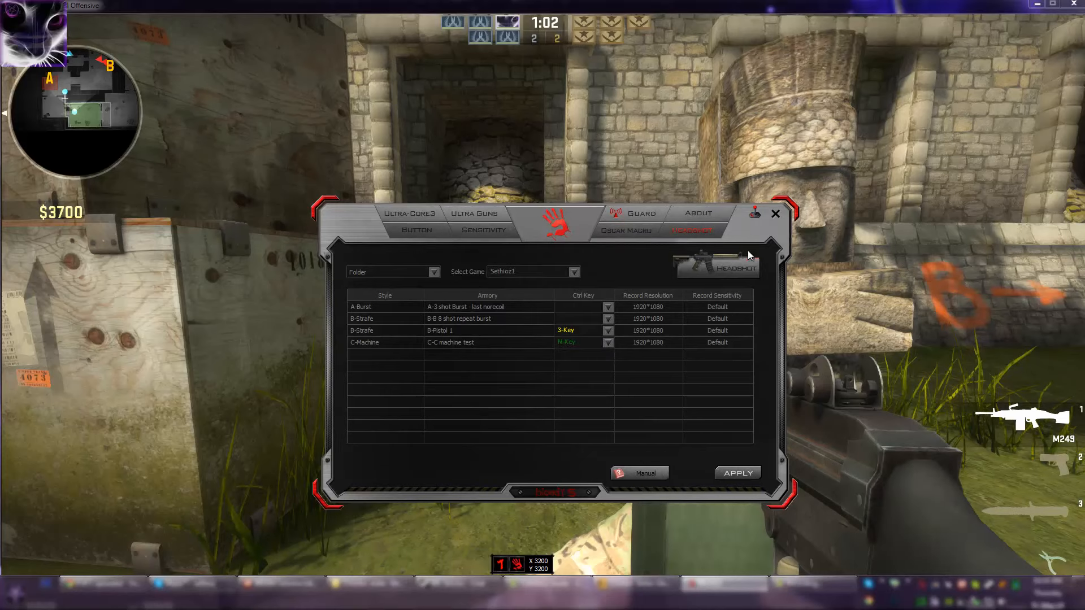
left_click(776, 214)
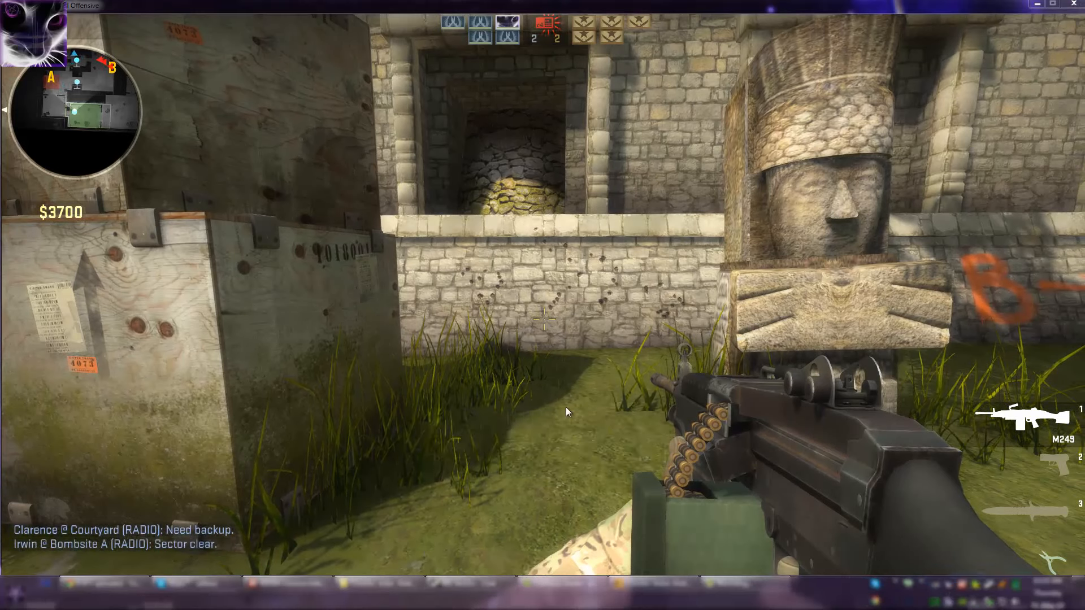
mouse_move(609, 424)
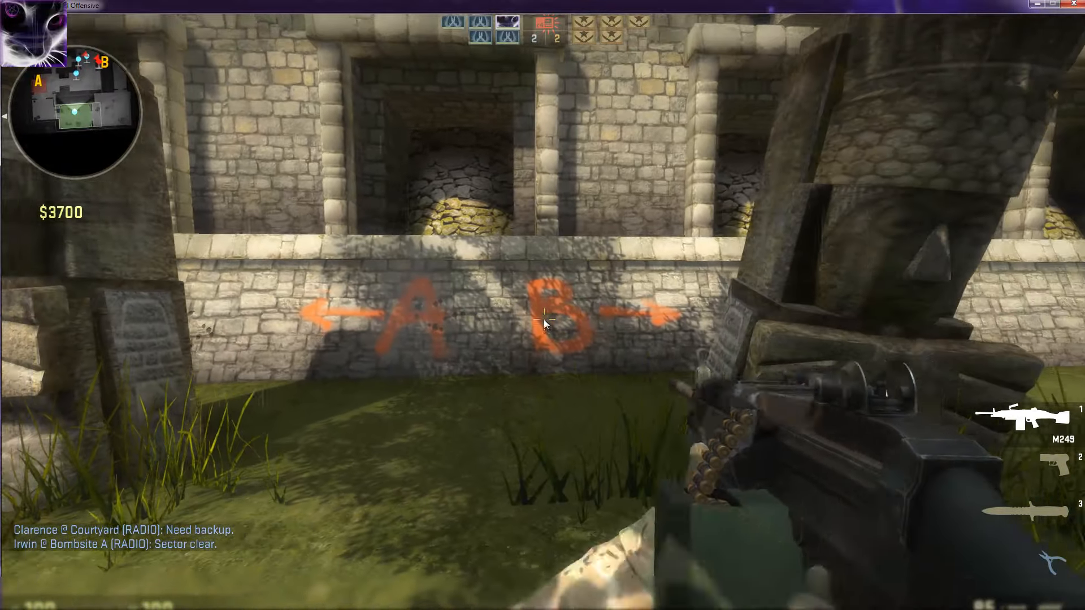
- Fire the M249 at the A/B-marked stone wall in CS:GO
left_click(543, 324)
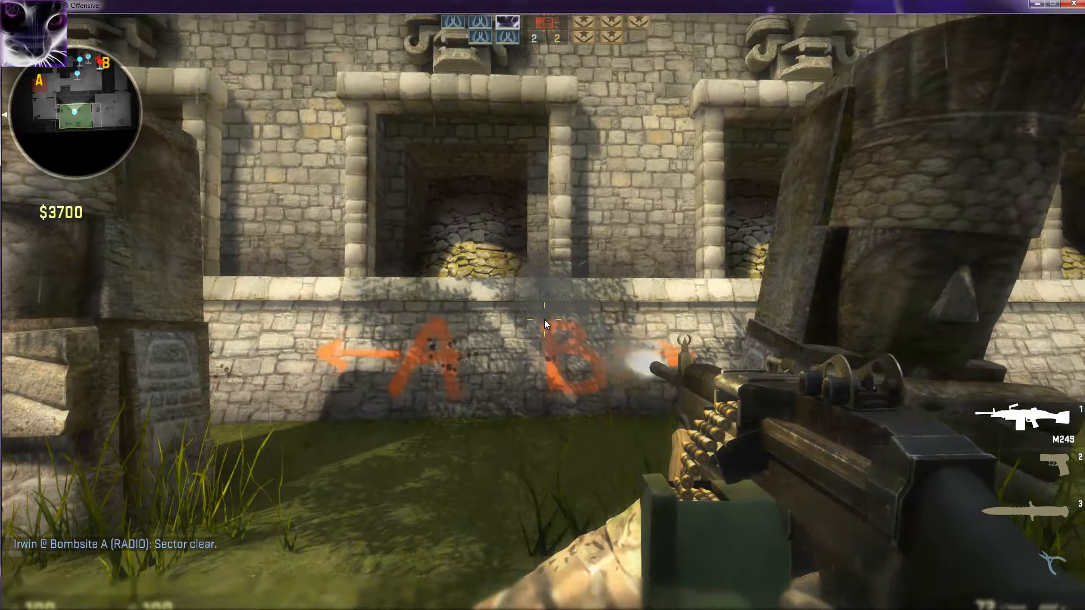